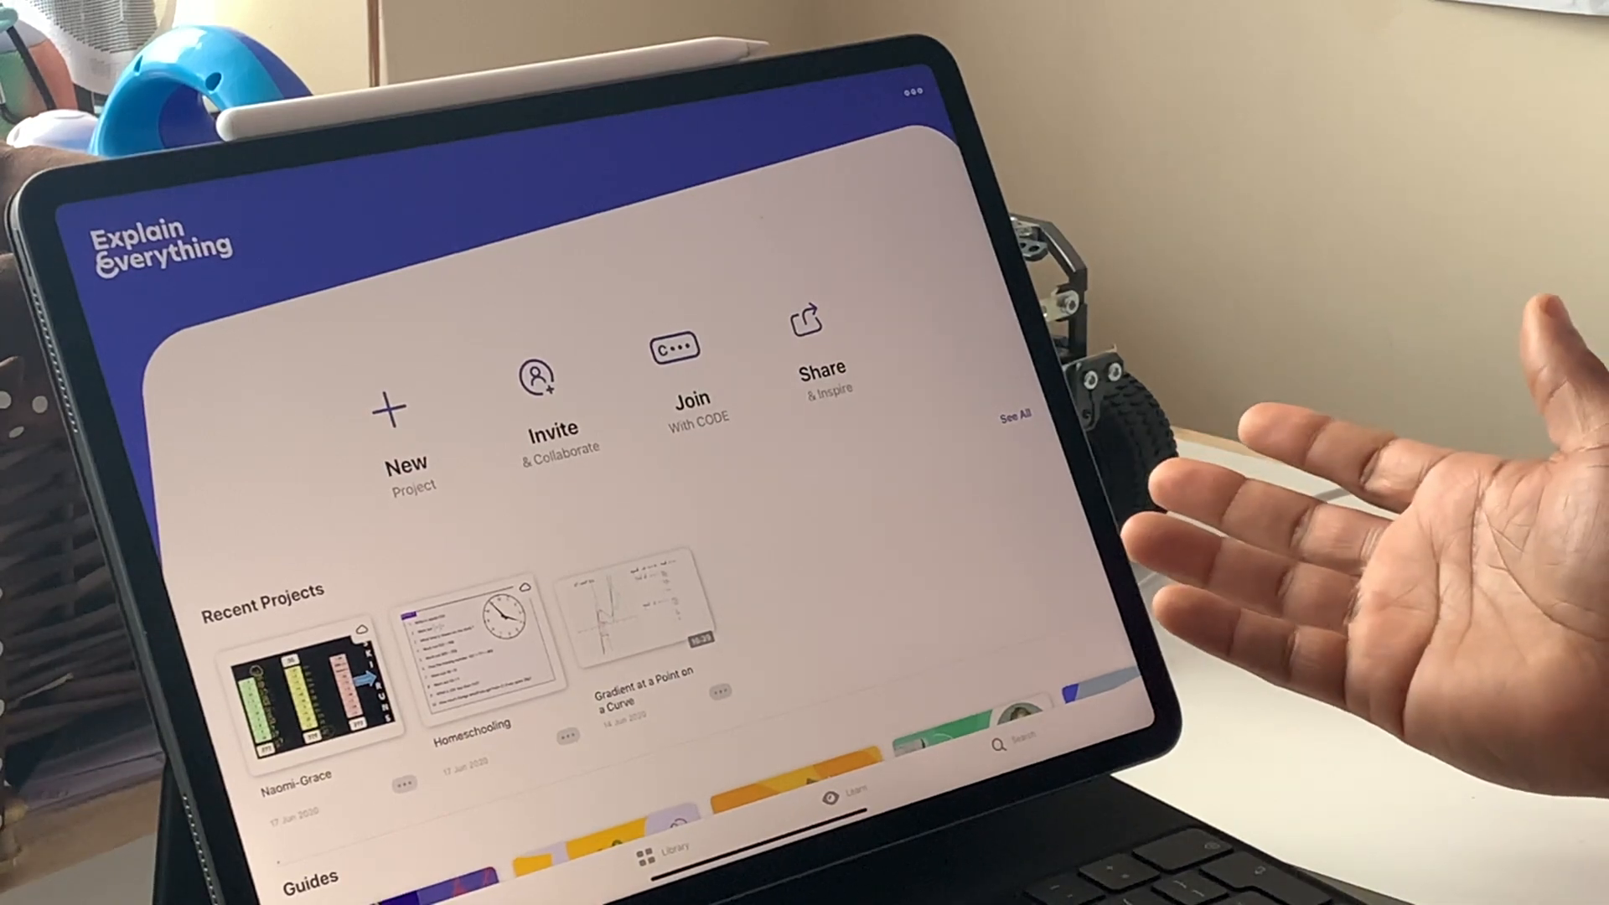
Start a new blank whiteboard project for the yellow pen strokes
{"action": "left_click", "coordinate": [388, 431]}
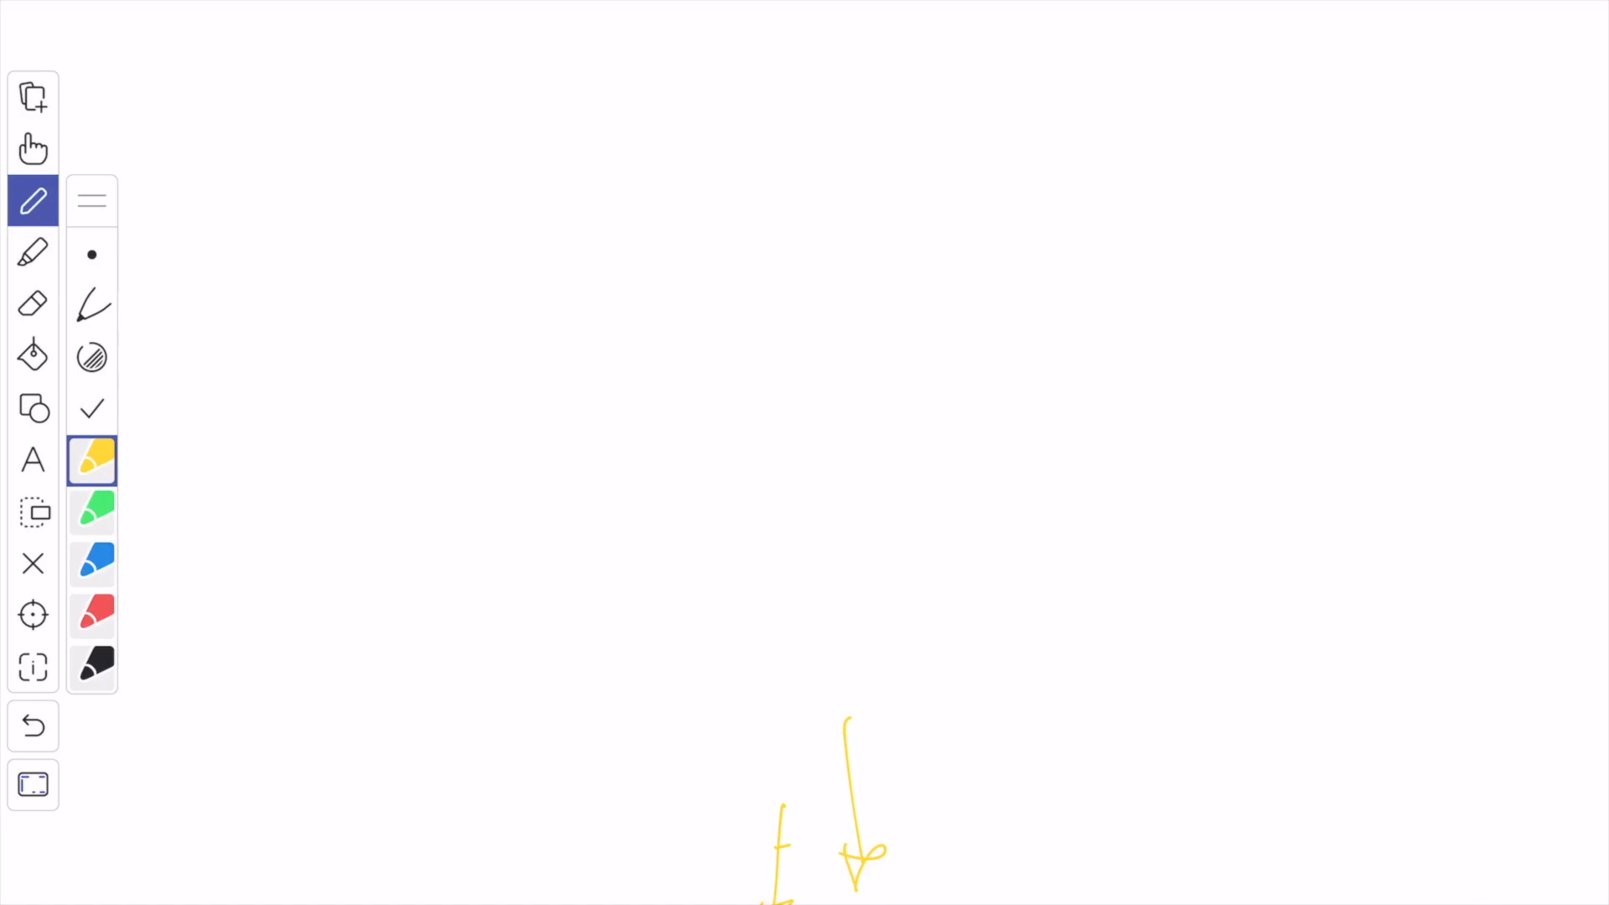
Choose a pen stroke thickness before drawing the straight blue line
{"action": "left_click", "coordinate": [92, 255]}
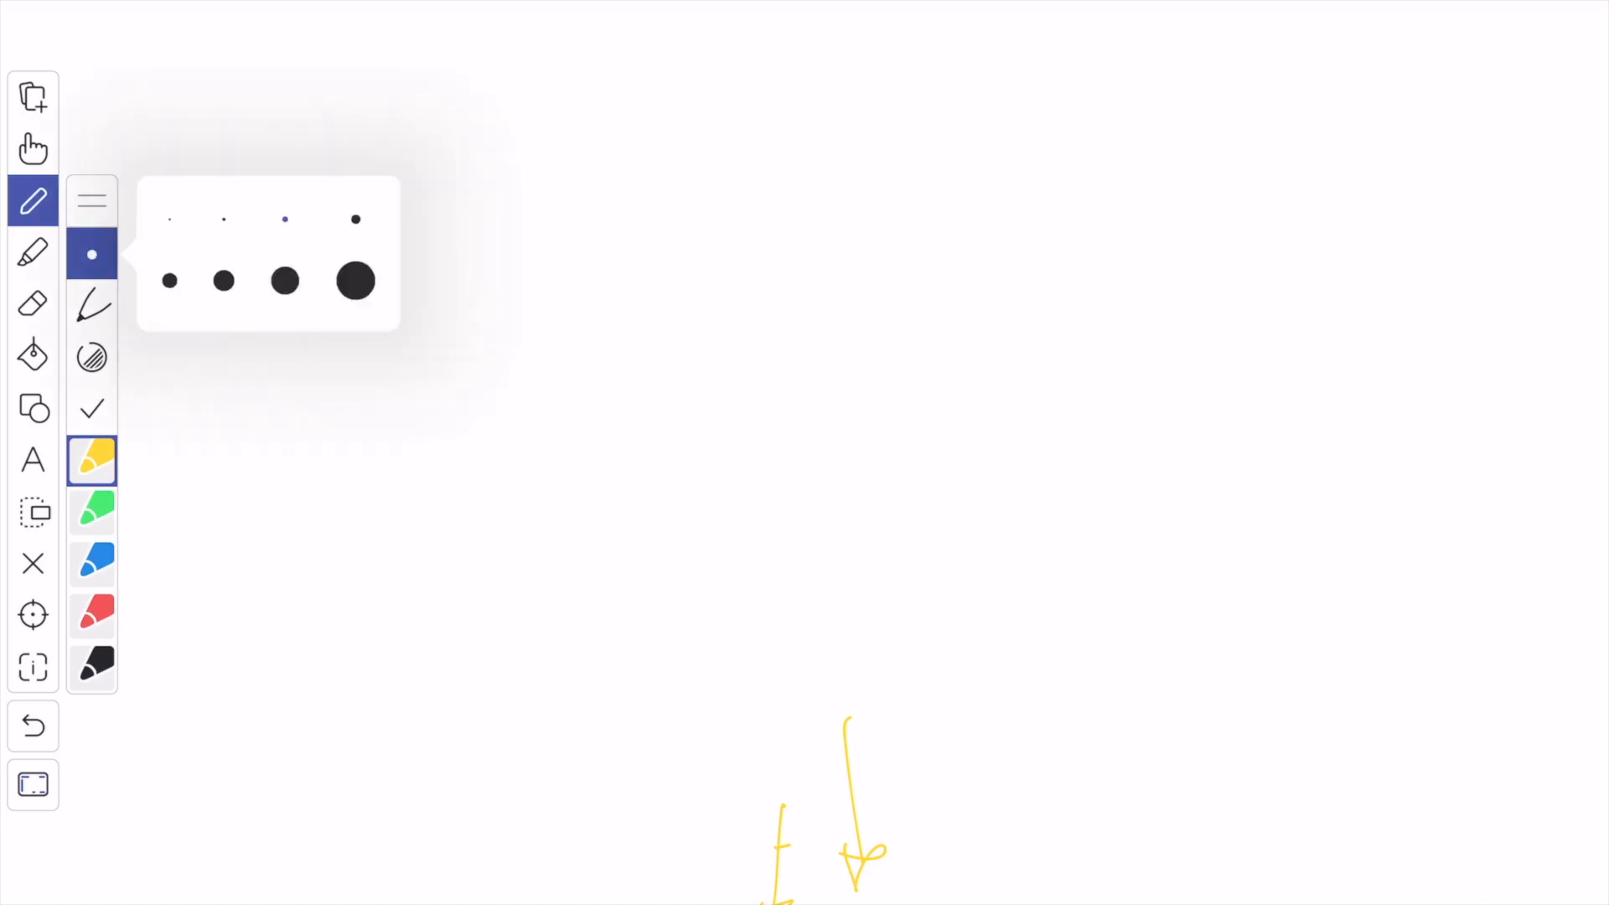
{"action": "left_click", "coordinate": [92, 305]}
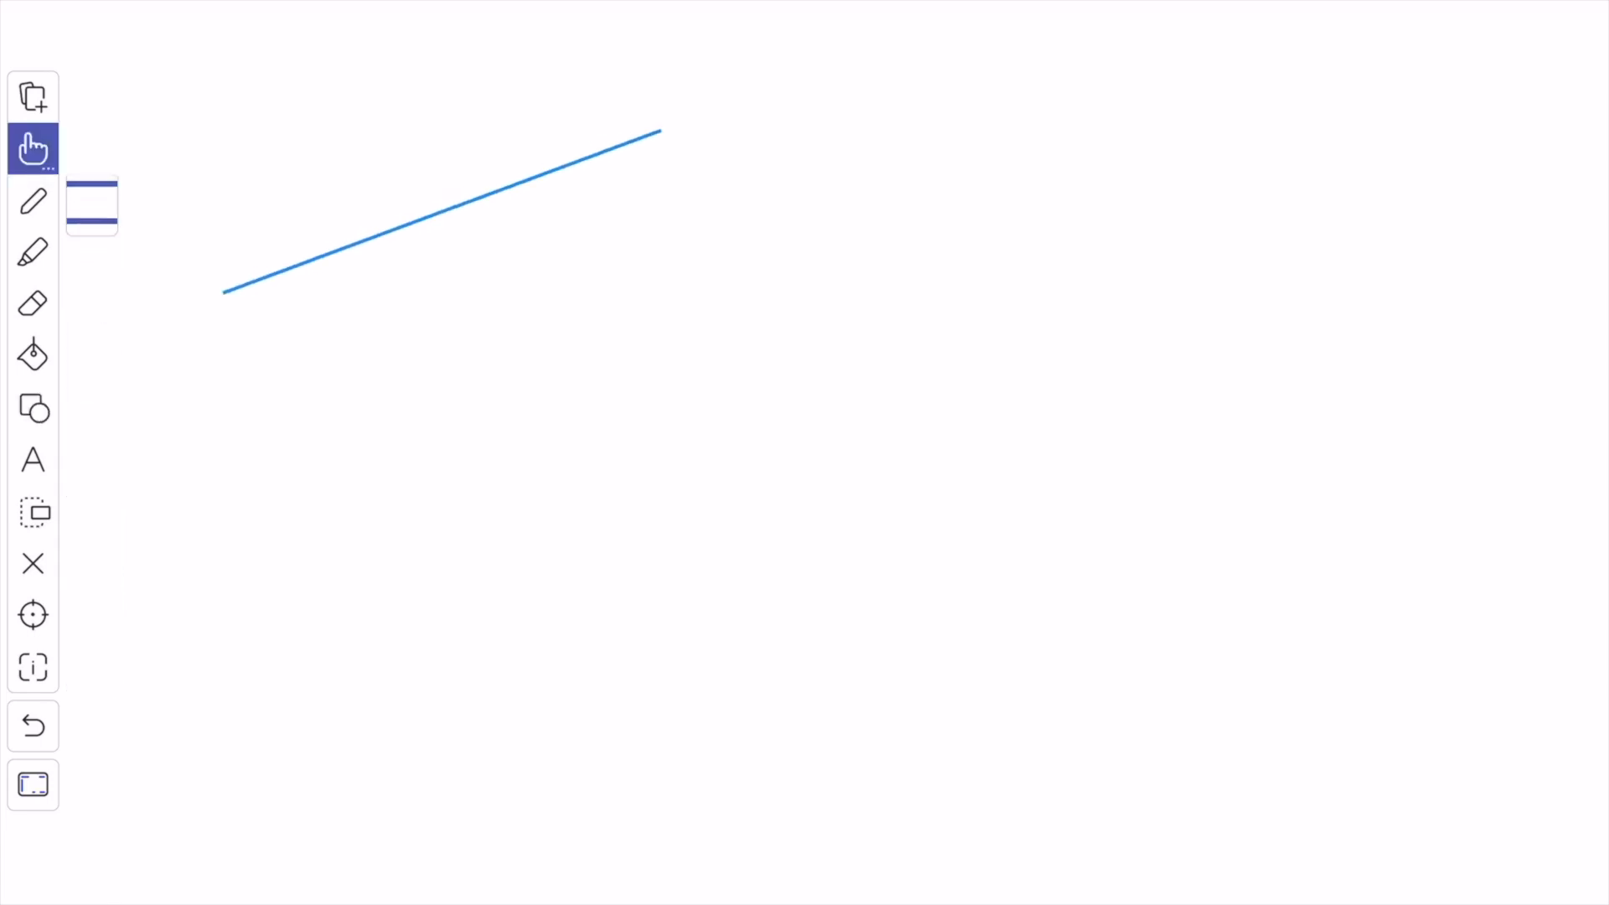
Pick the rectangle shape, then delete the tilted rectangle on the left
{"action": "left_click", "coordinate": [33, 408]}
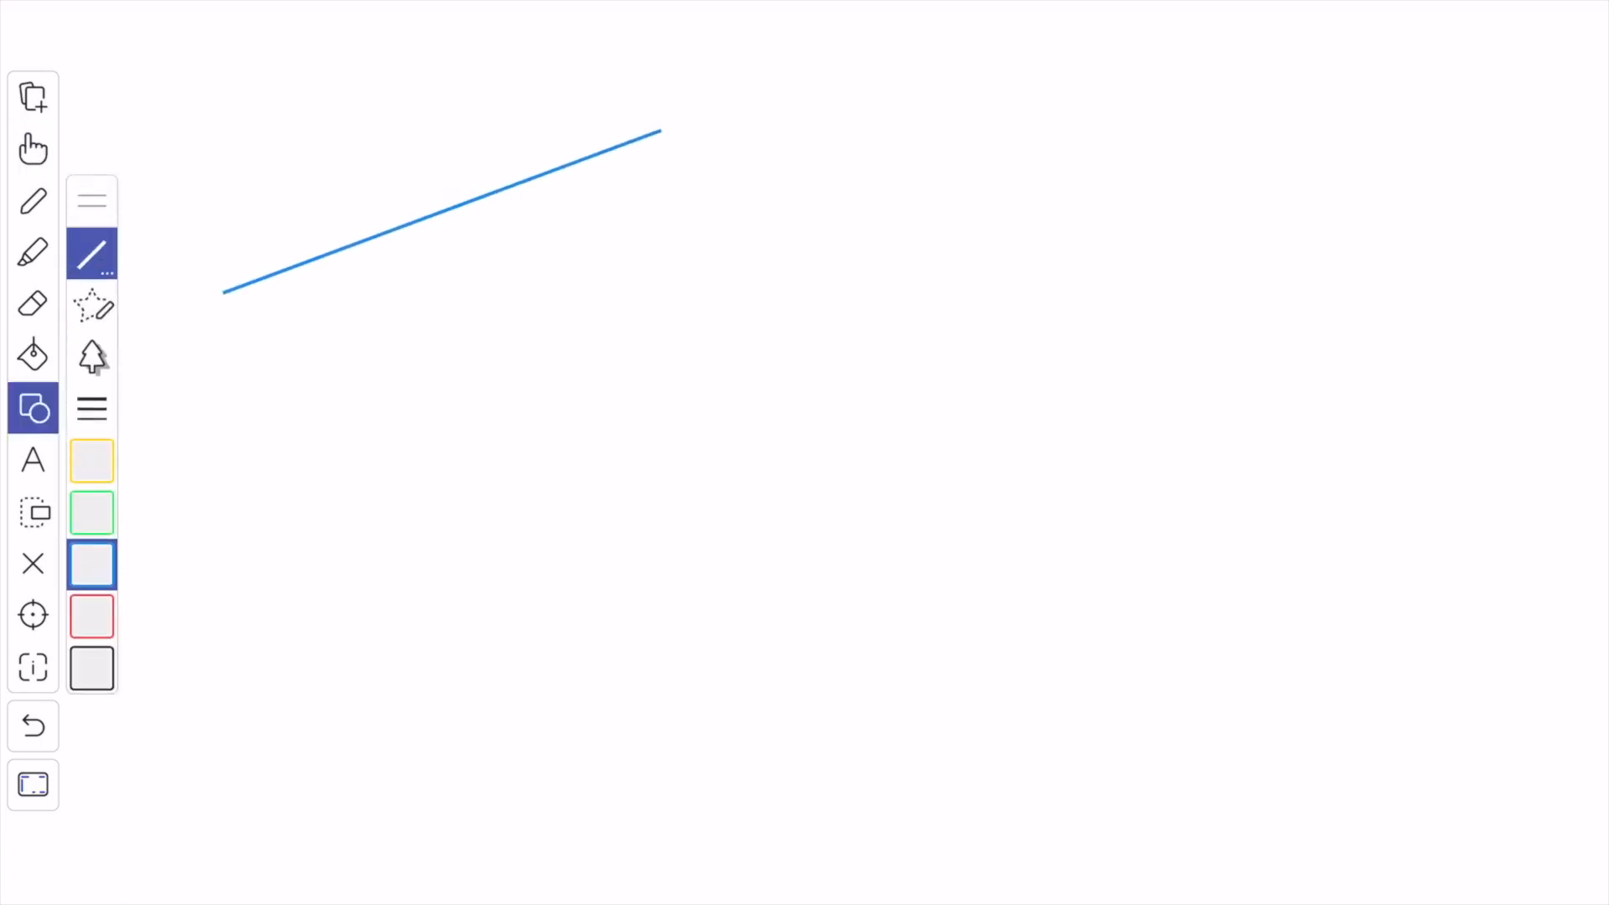
{"action": "left_click", "coordinate": [92, 306]}
{"action": "type", "text": "Dgkj;sfldkgjl;fsdkgjl;skf"}
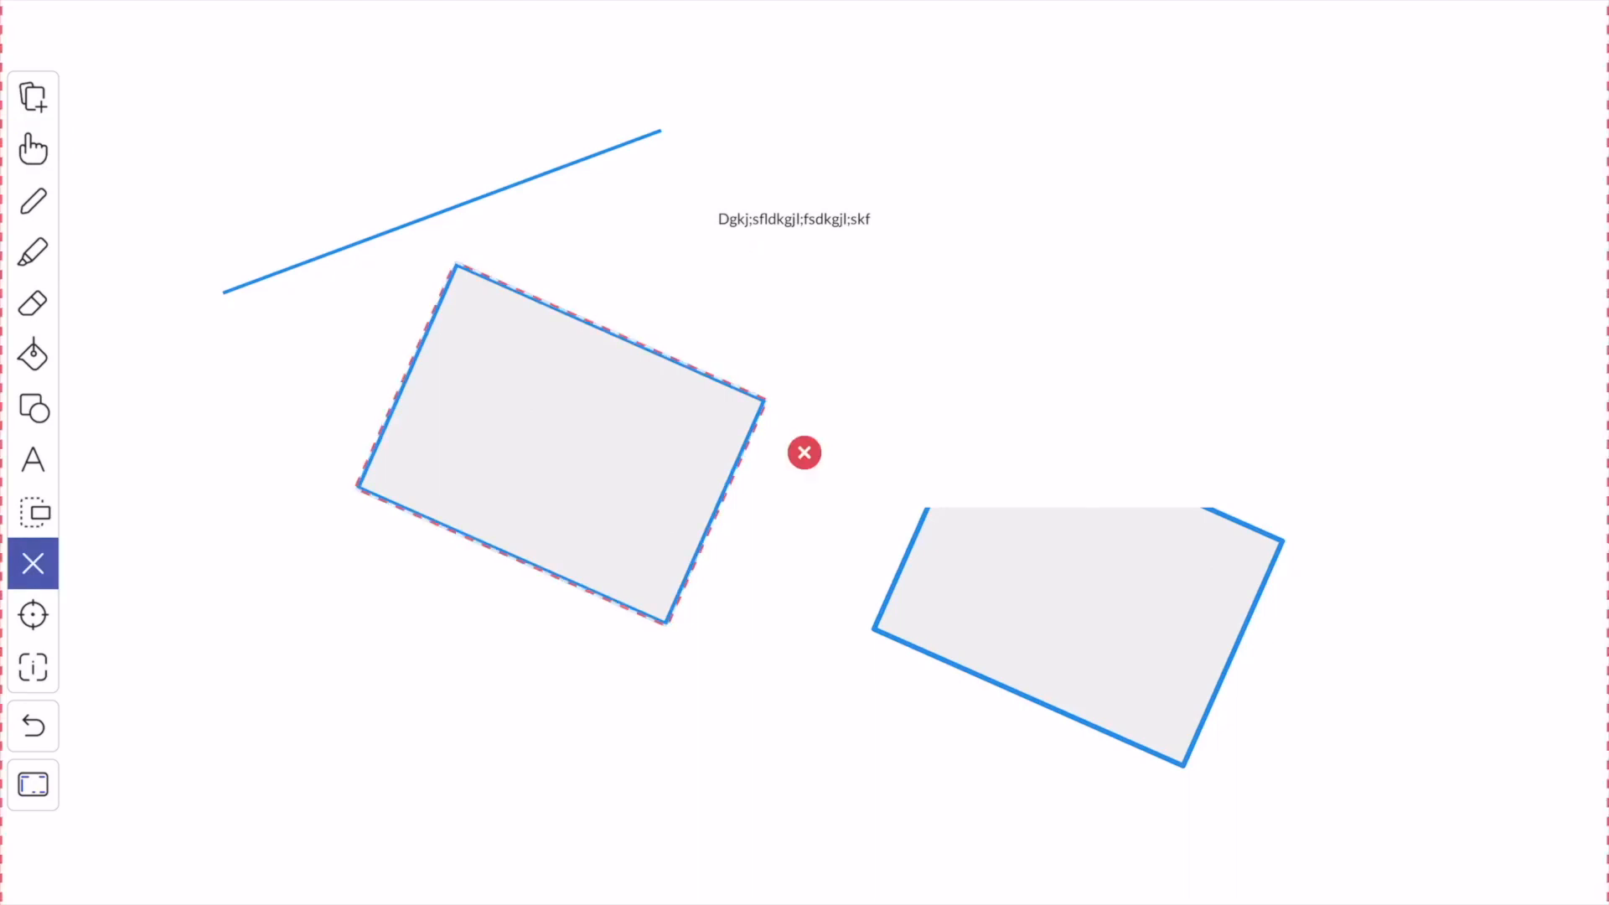
{"action": "left_click", "coordinate": [804, 452]}
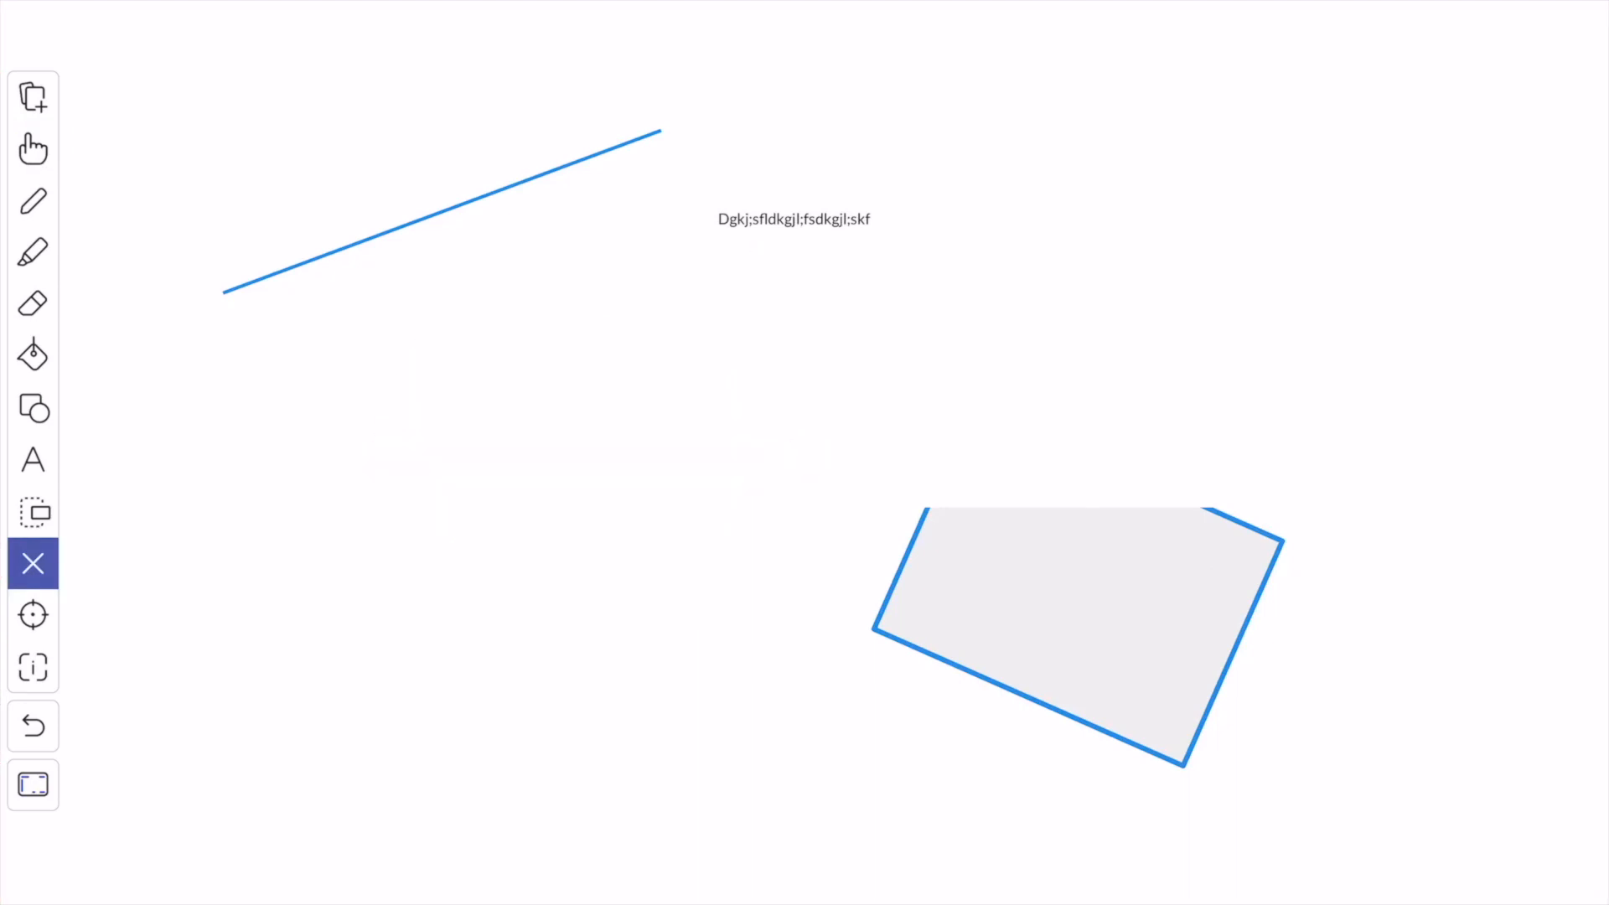
Try the laser pointer, then show the pictures, video, files and clipart menu
{"action": "left_click", "coordinate": [33, 614]}
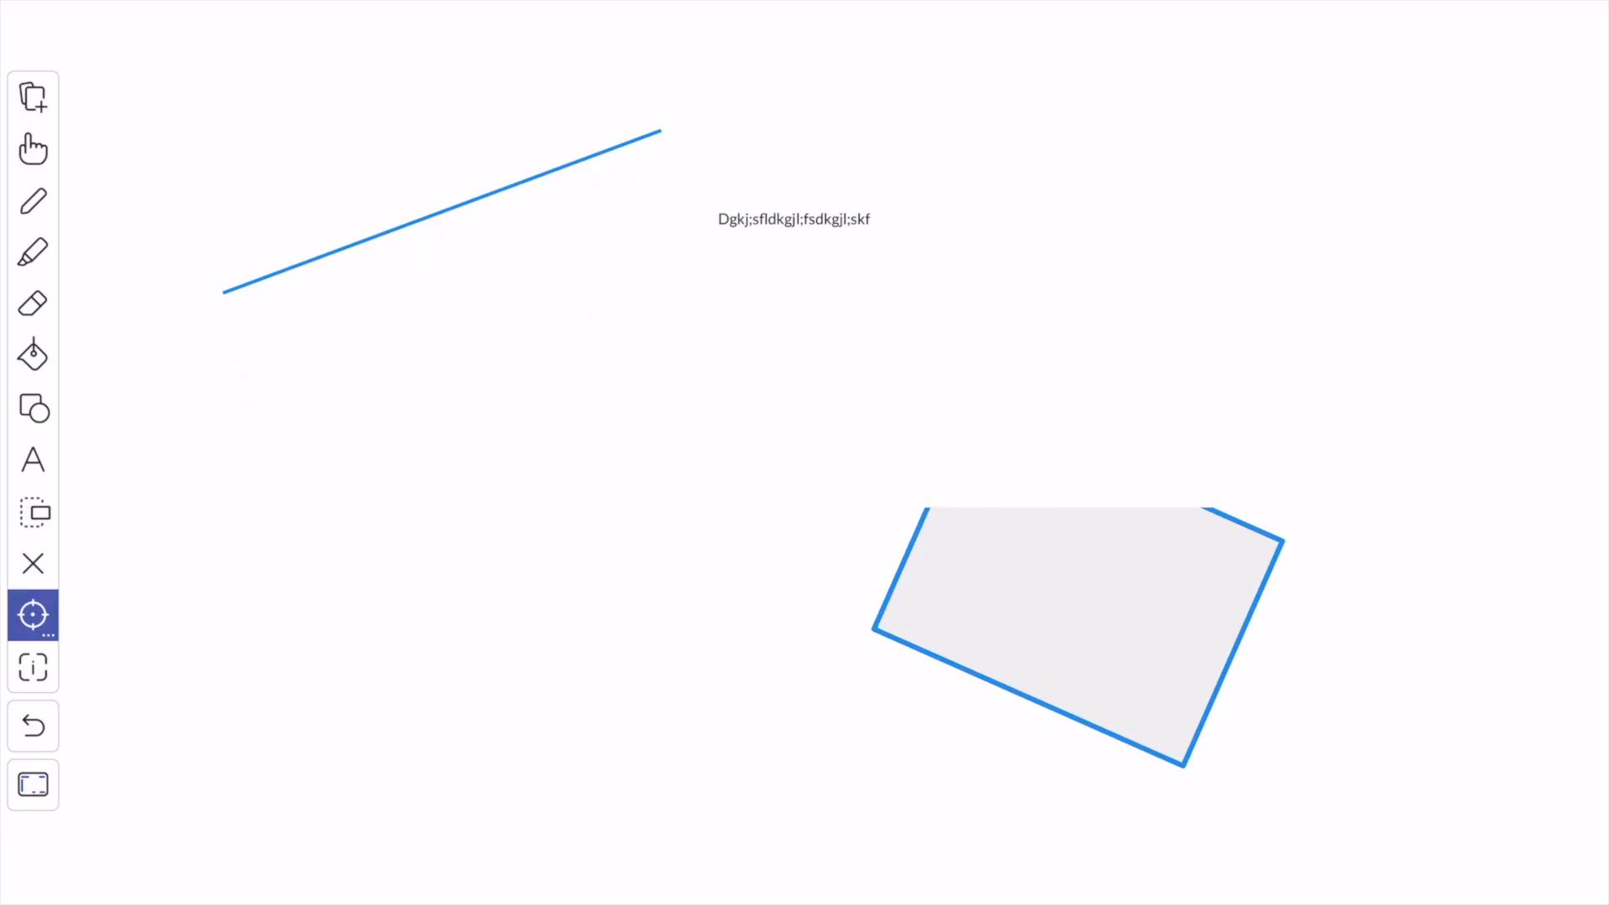
{"action": "left_click", "coordinate": [33, 97]}
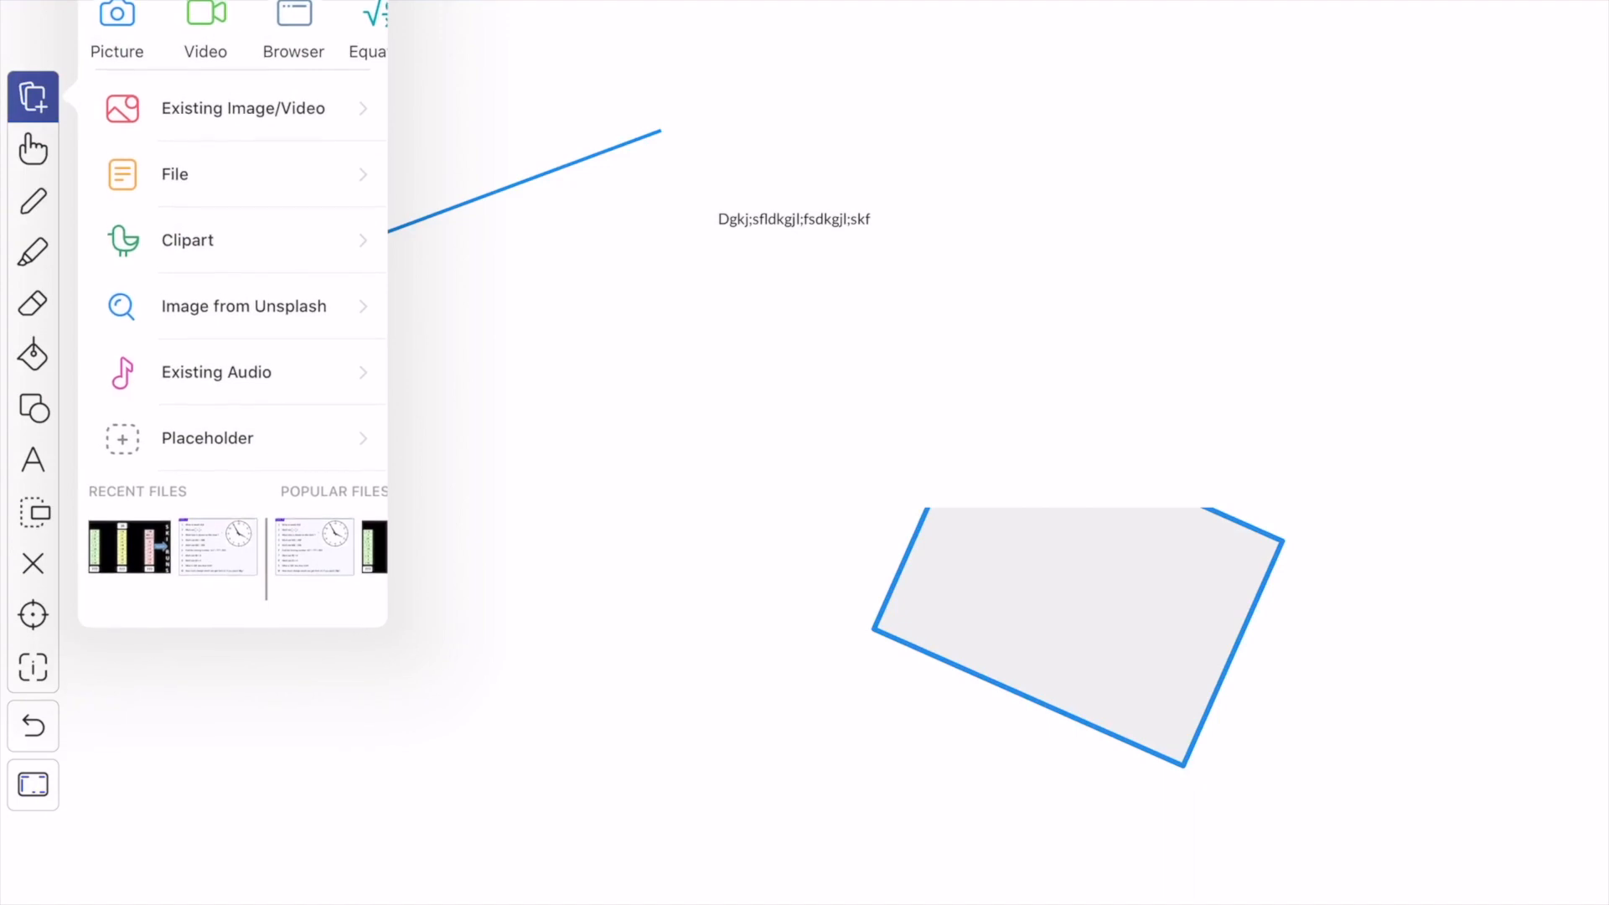
Close the Insert menu and draw blue wavy strokes under the straight line
{"action": "left_click", "coordinate": [31, 147]}
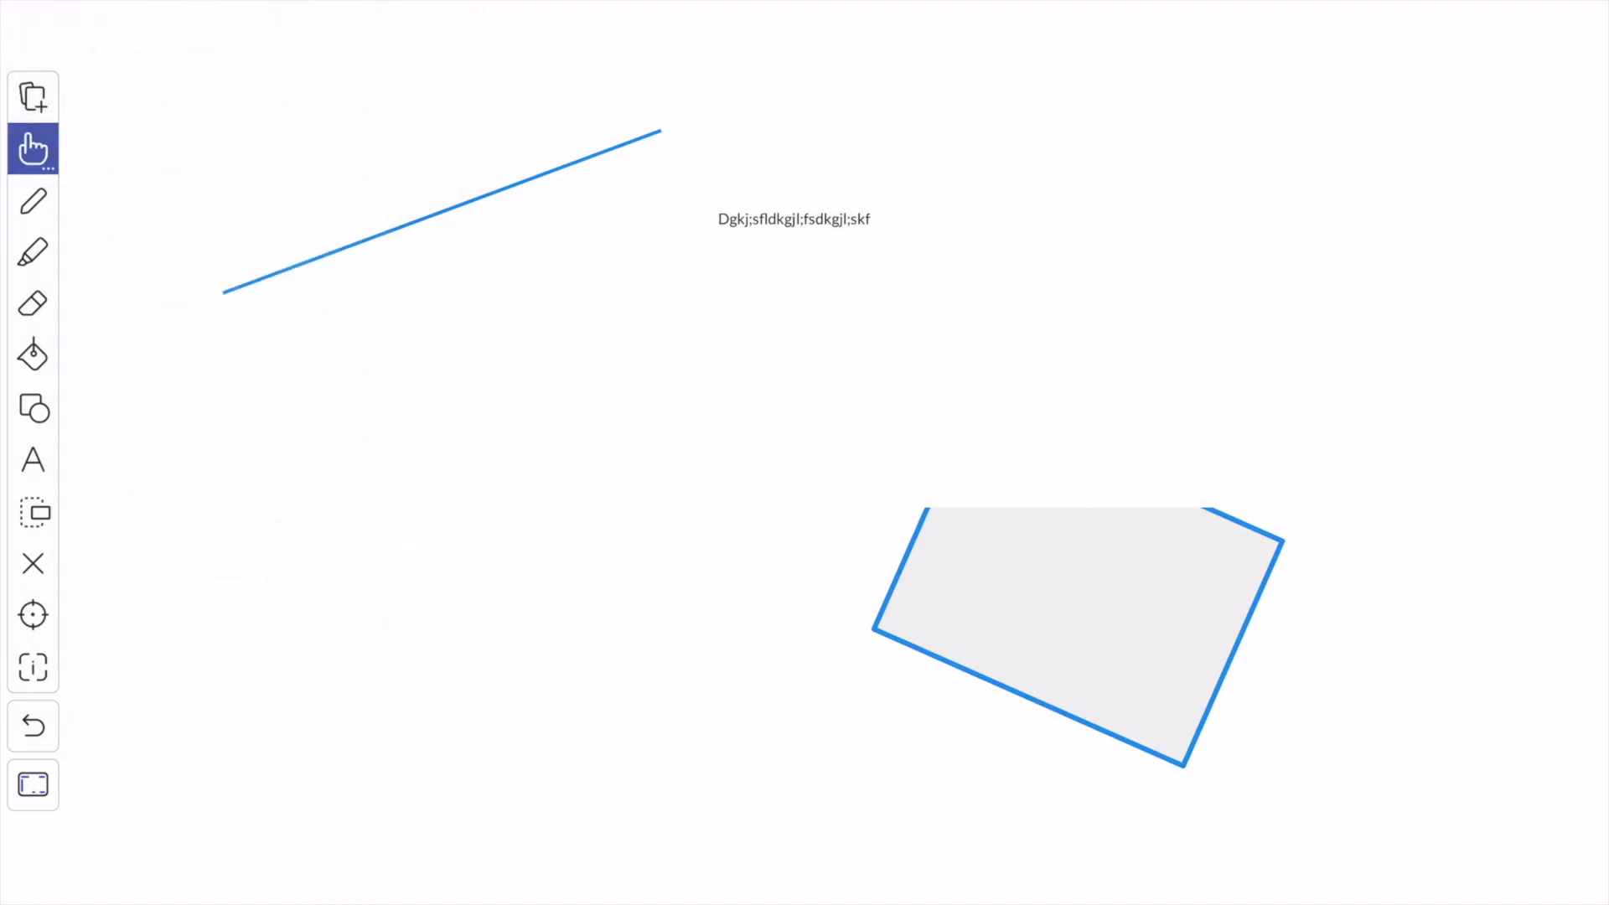
{"action": "left_click", "coordinate": [32, 201]}
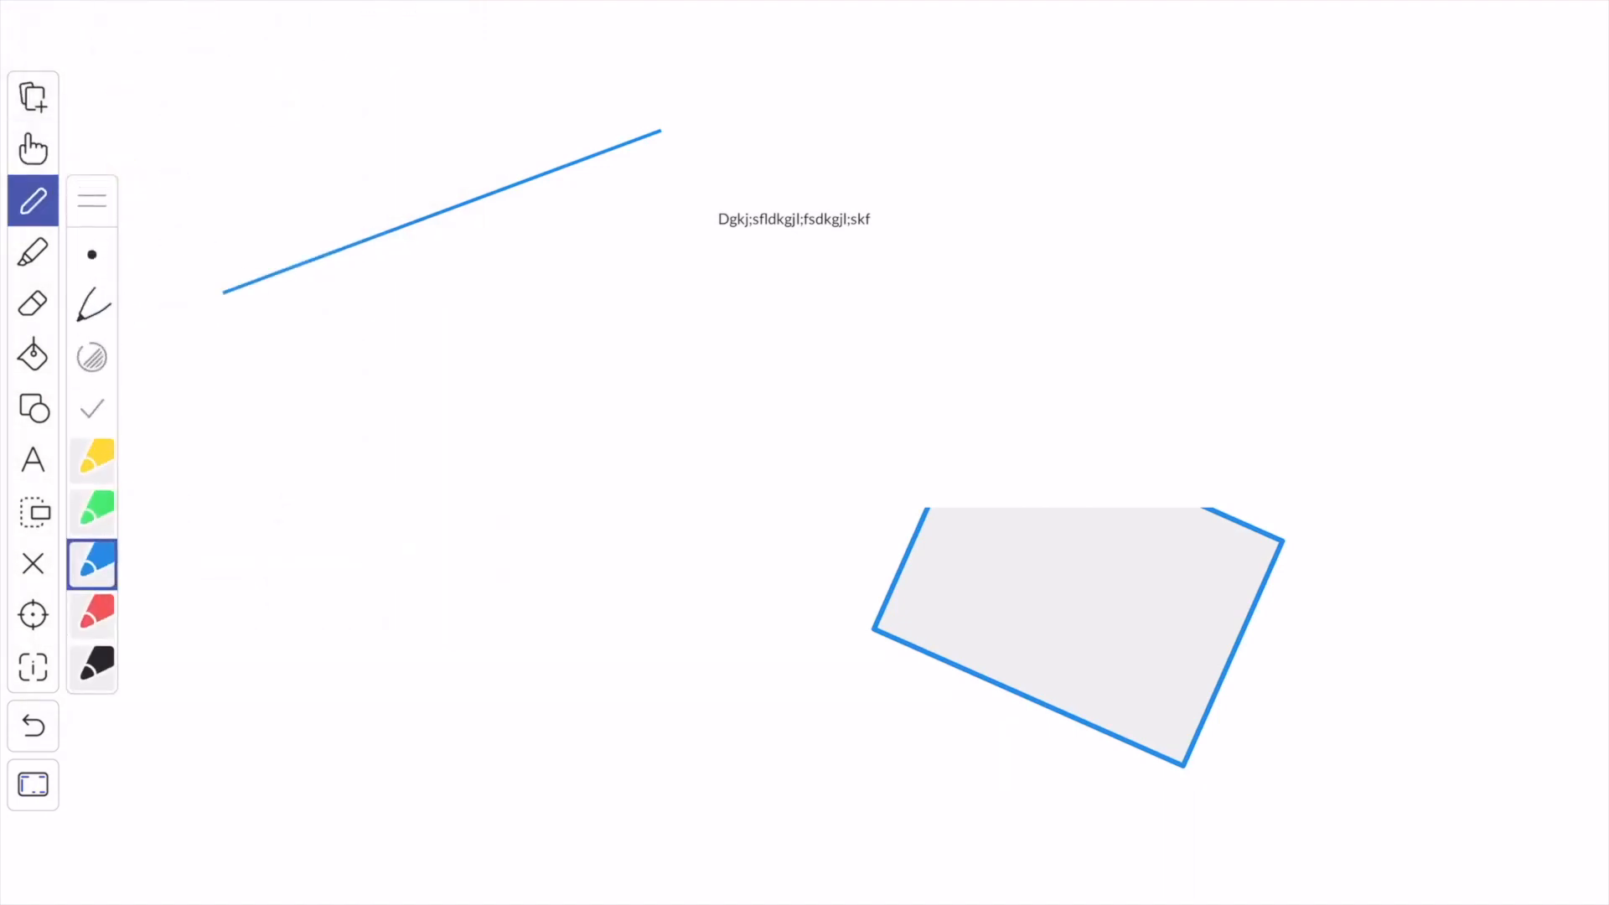
{"action": "left_click_drag", "start_coordinate": [256, 477], "coordinate": [708, 344]}
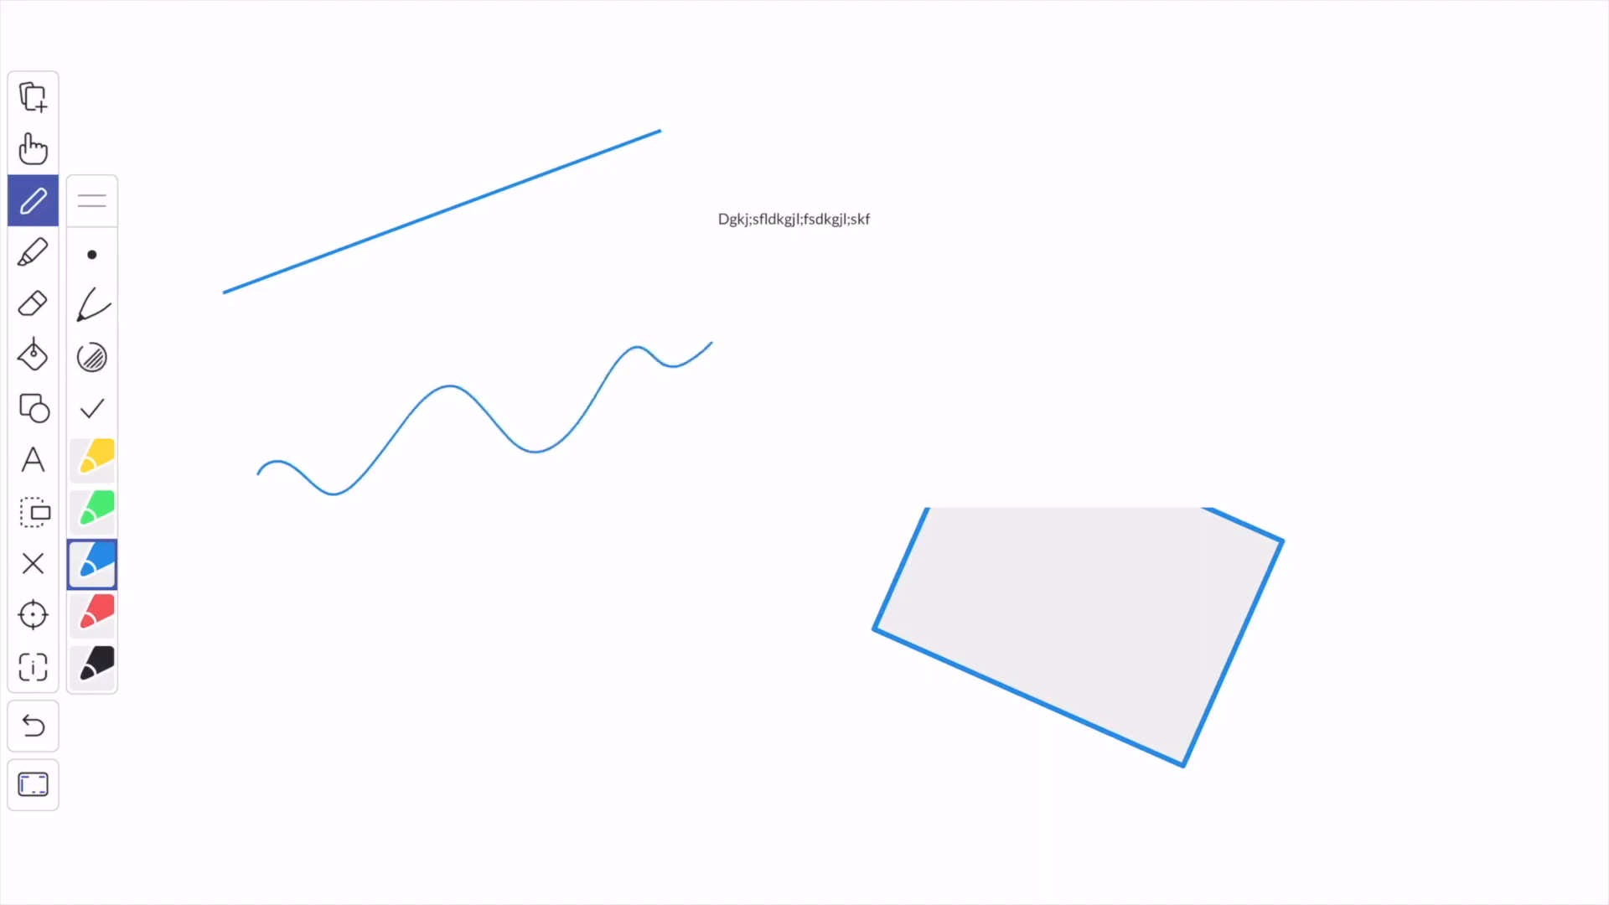
{"action": "left_click_drag", "start_coordinate": [321, 616], "coordinate": [818, 391]}
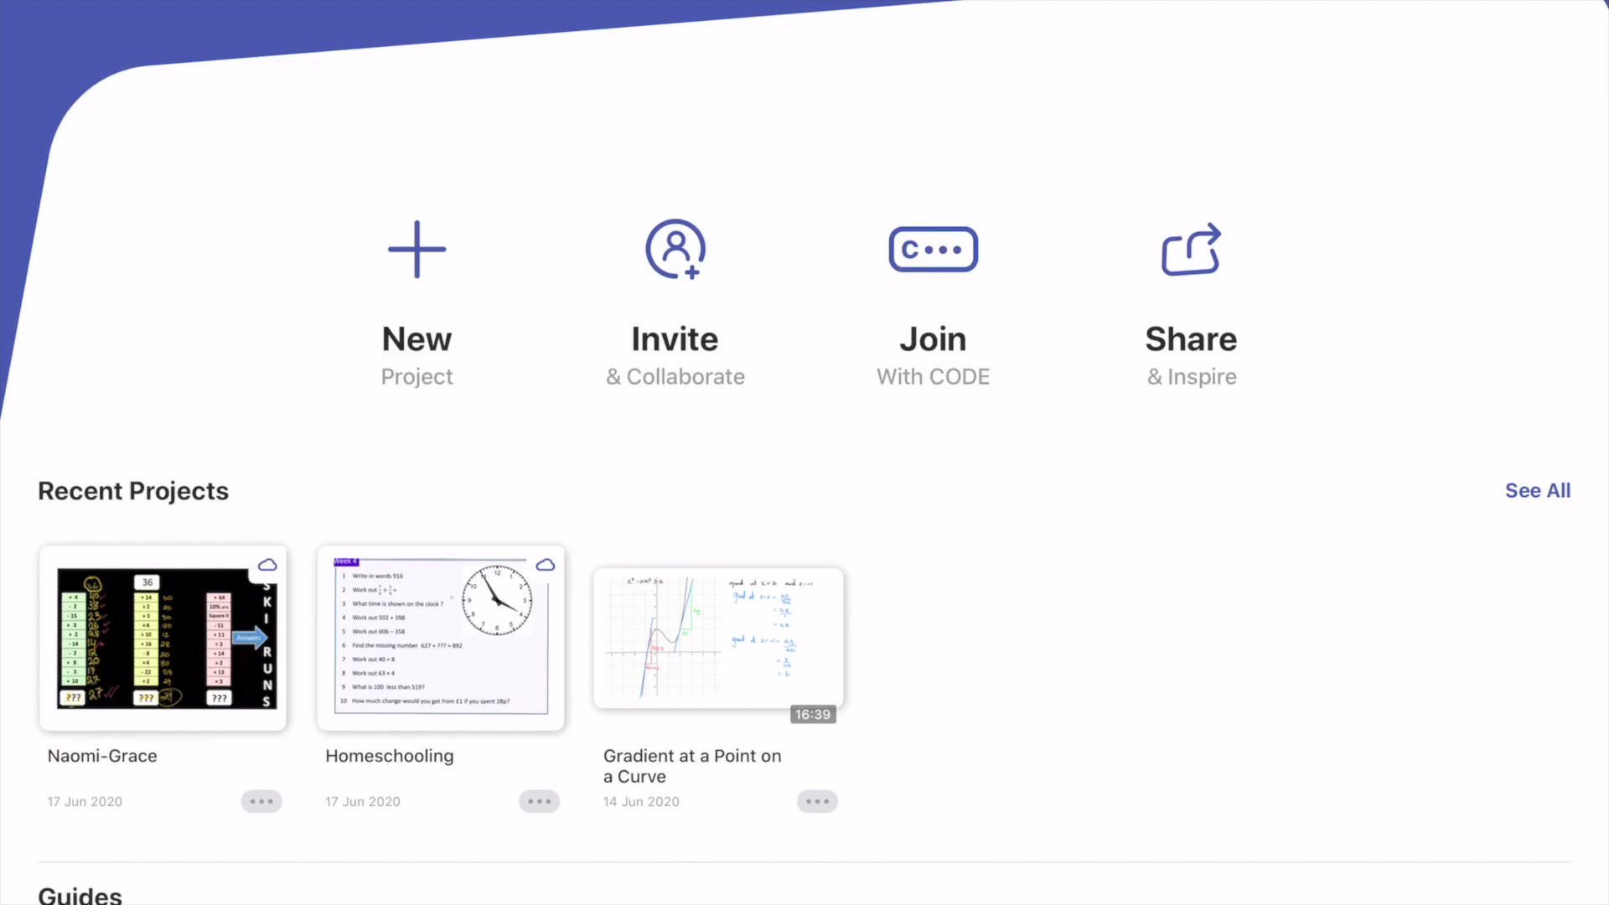
Dismiss the Join with CODE panel to reach the Homeschooling worksheet
{"action": "left_click", "coordinate": [931, 249]}
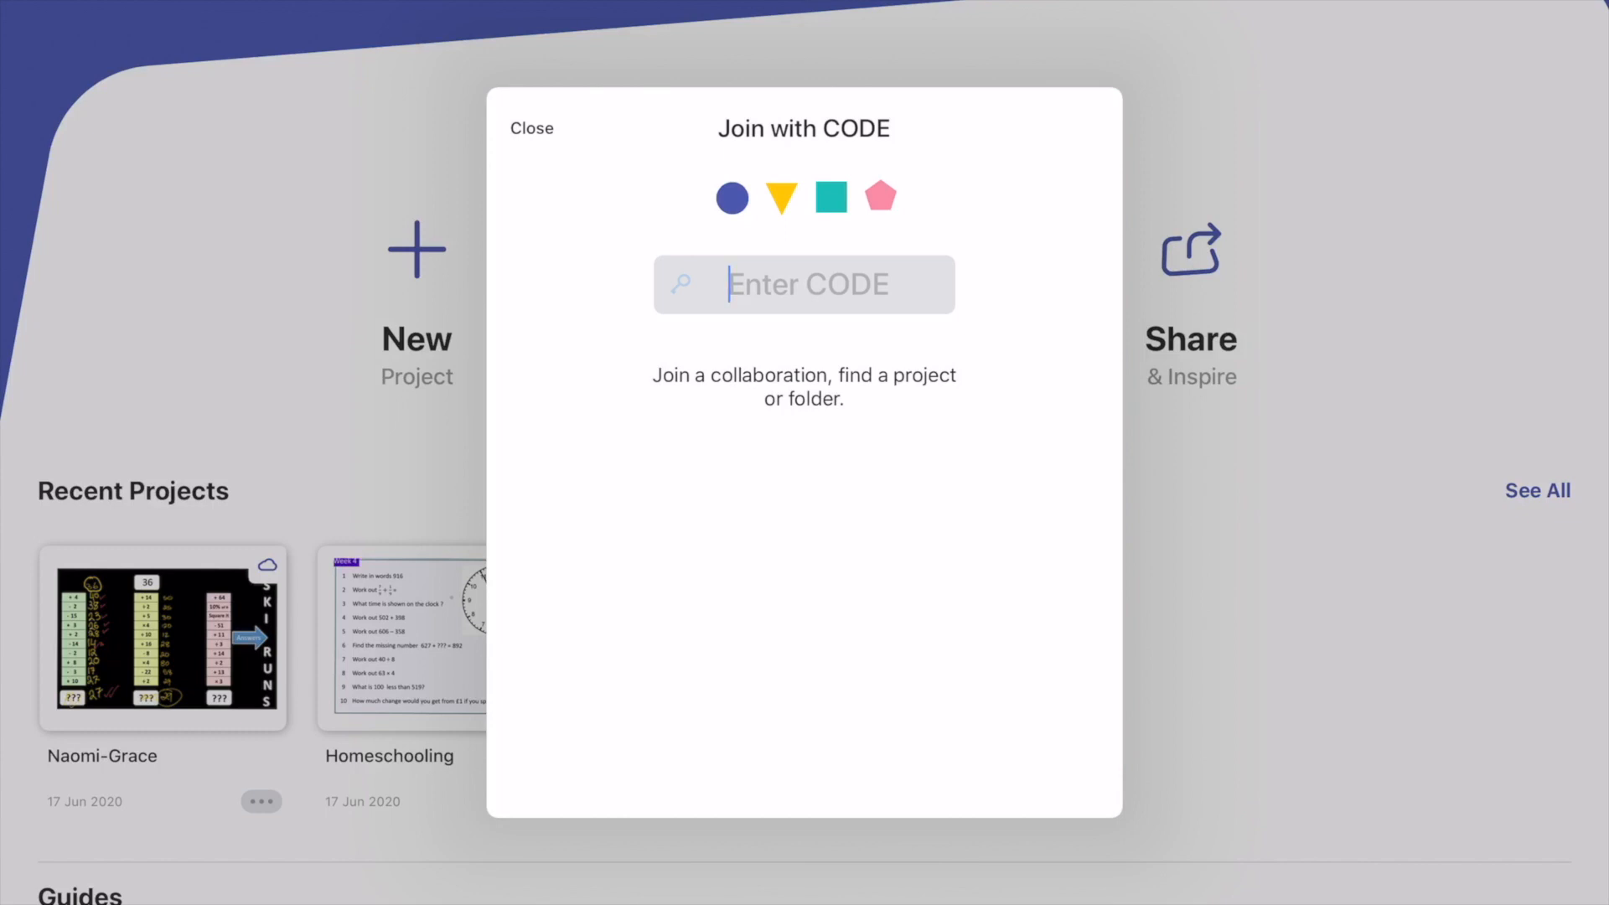
{"action": "left_click", "coordinate": [531, 128]}
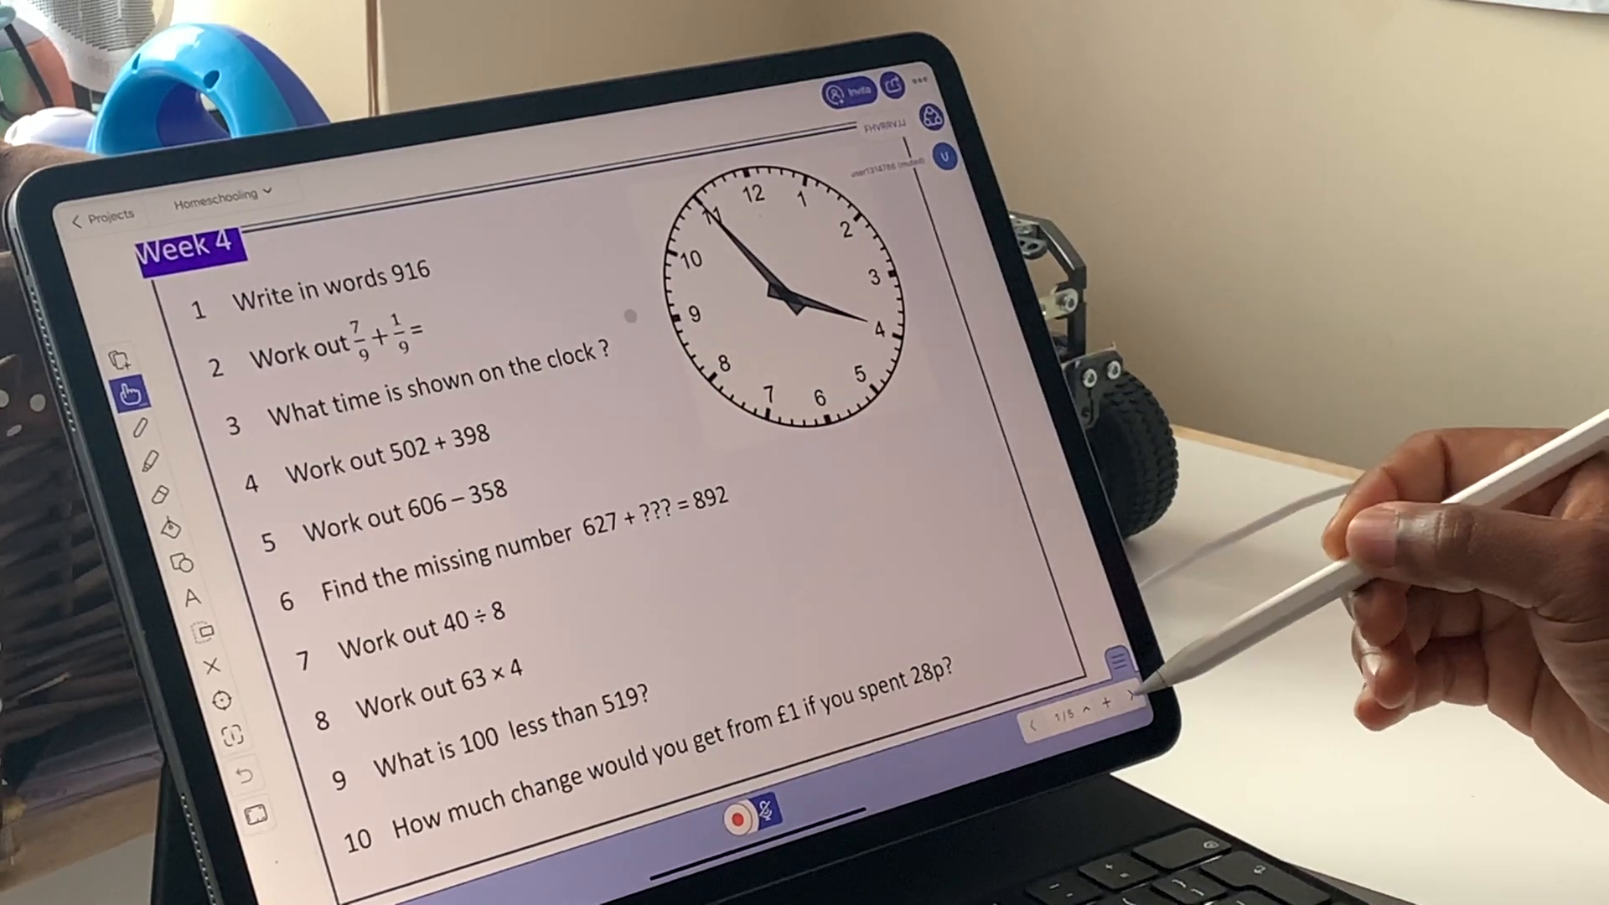
Leave the Homeschooling worksheet and return to the projects list
{"action": "left_click", "coordinate": [1128, 727]}
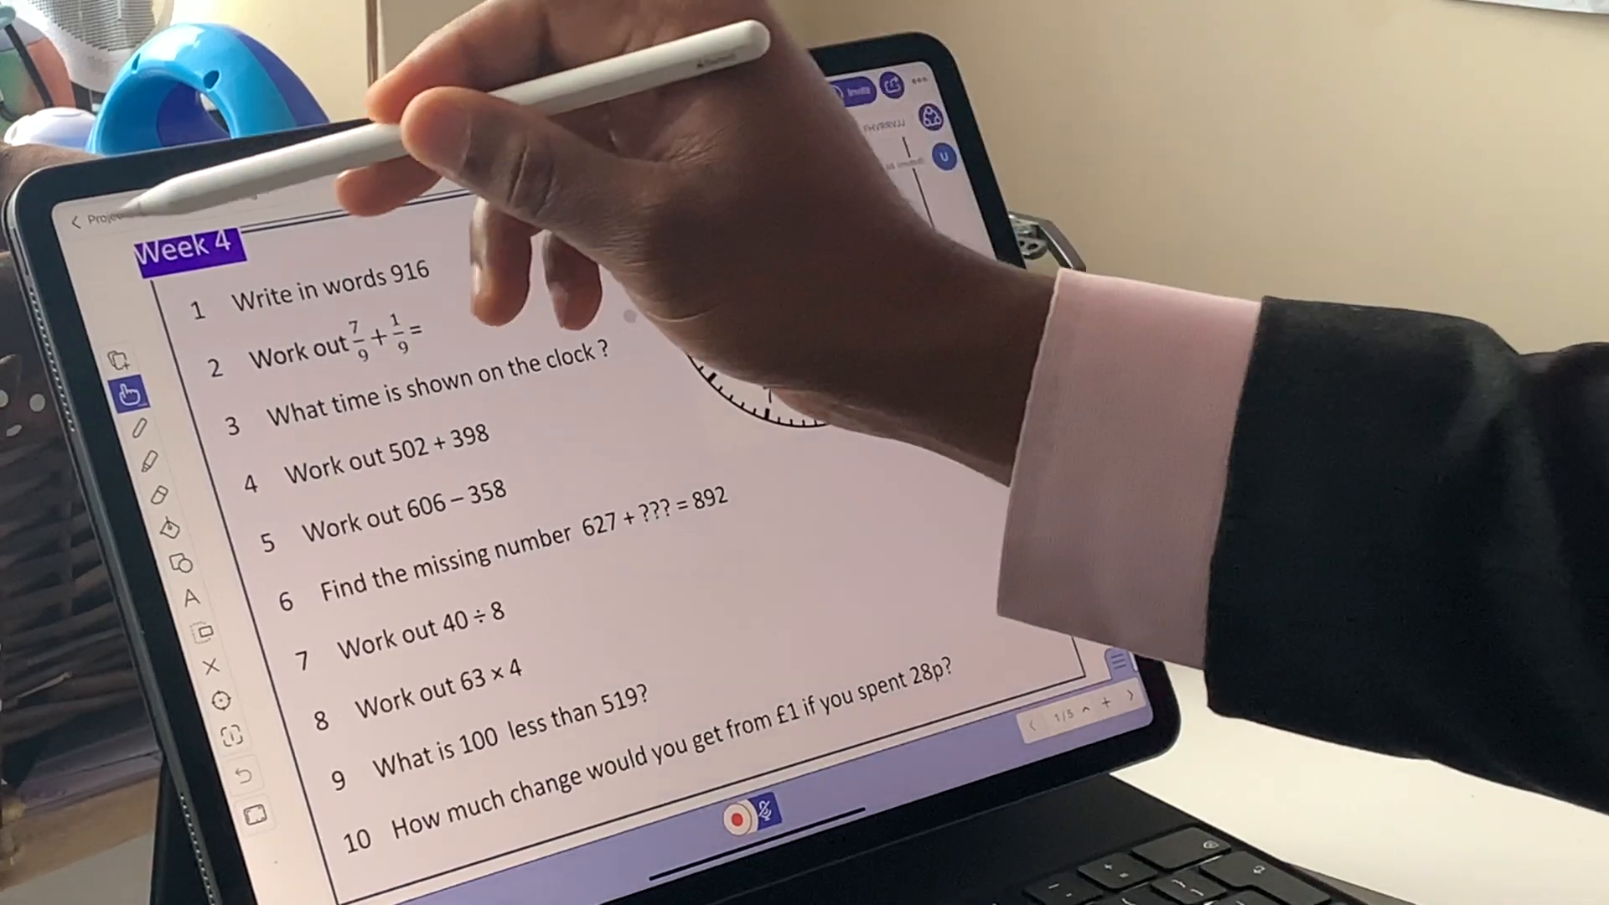
{"action": "left_click", "coordinate": [97, 222]}
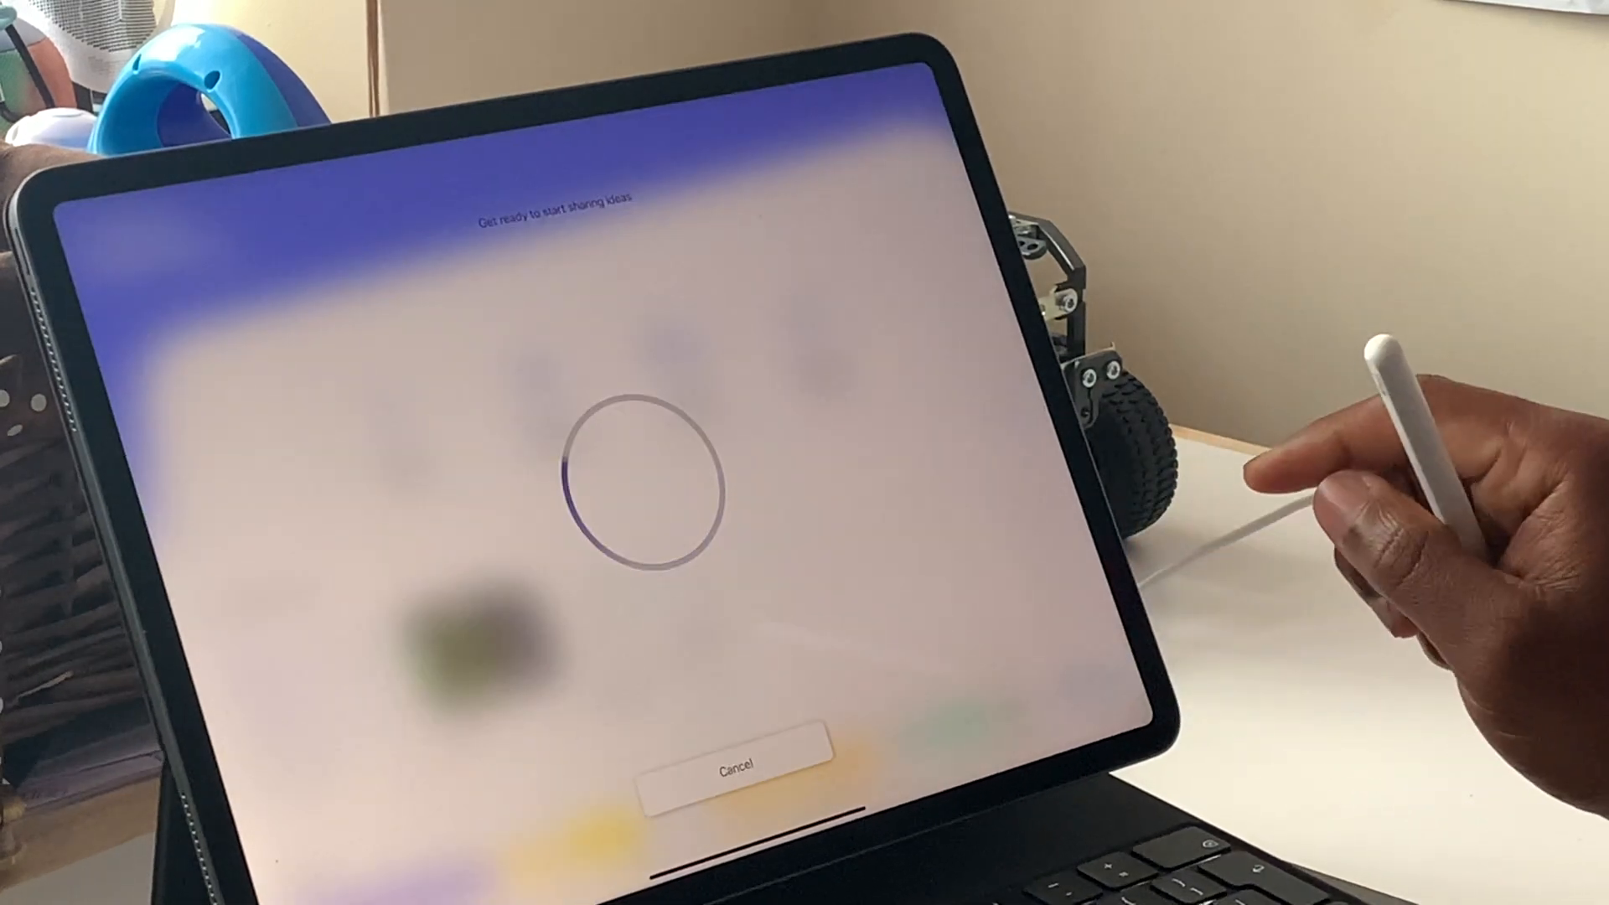
{"action": "mouse_move", "coordinate": [1416, 431]}
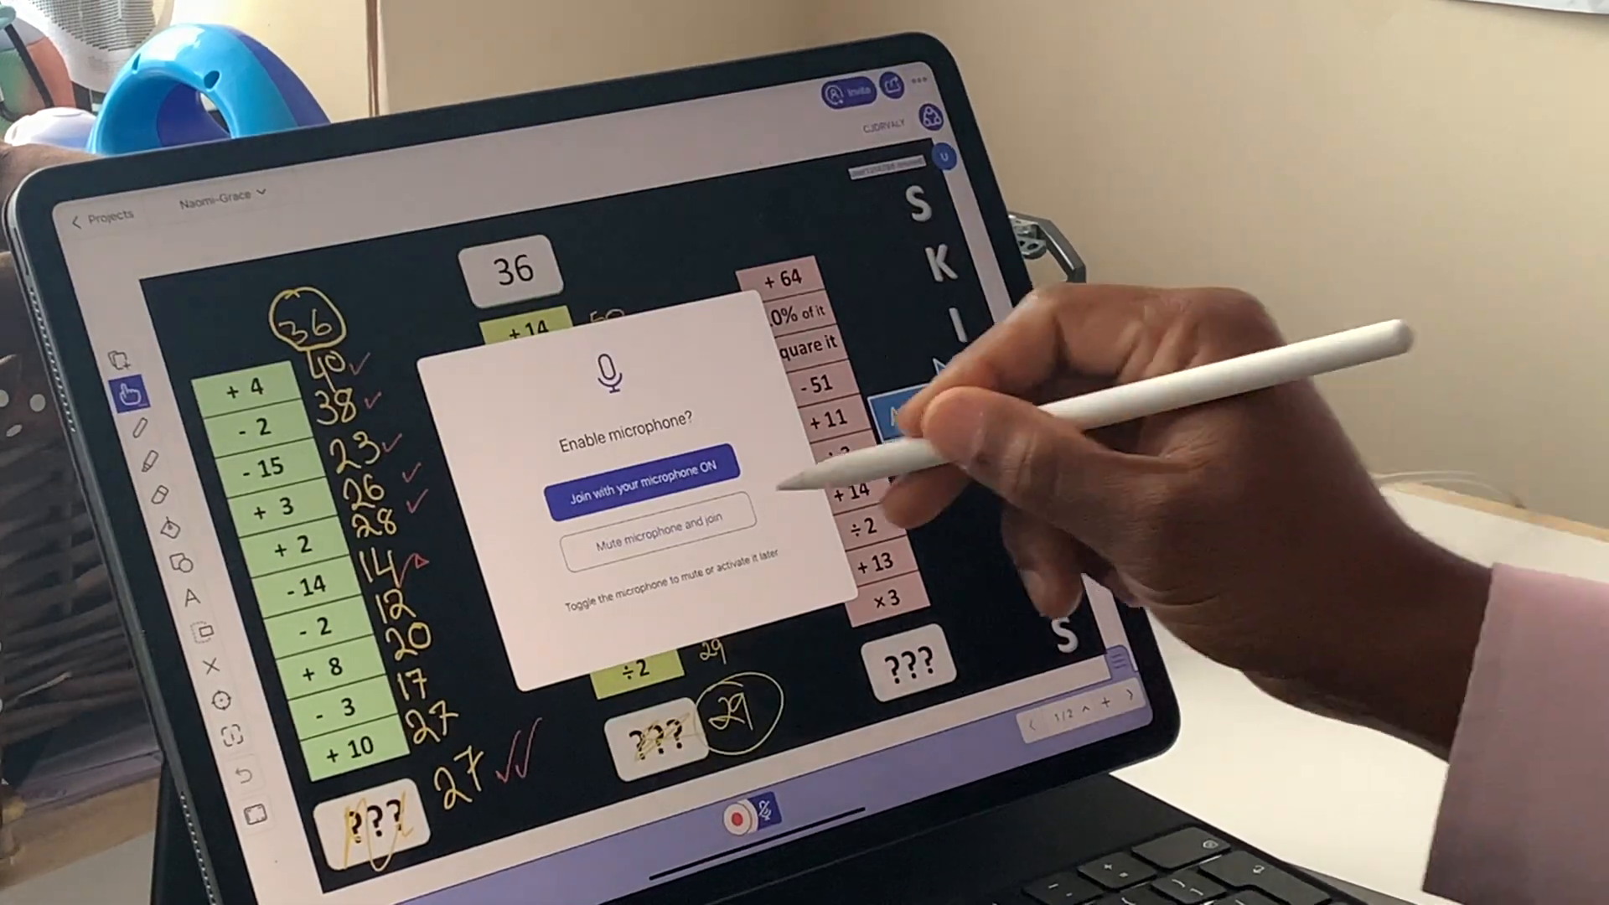
{"action": "left_click", "coordinate": [644, 466]}
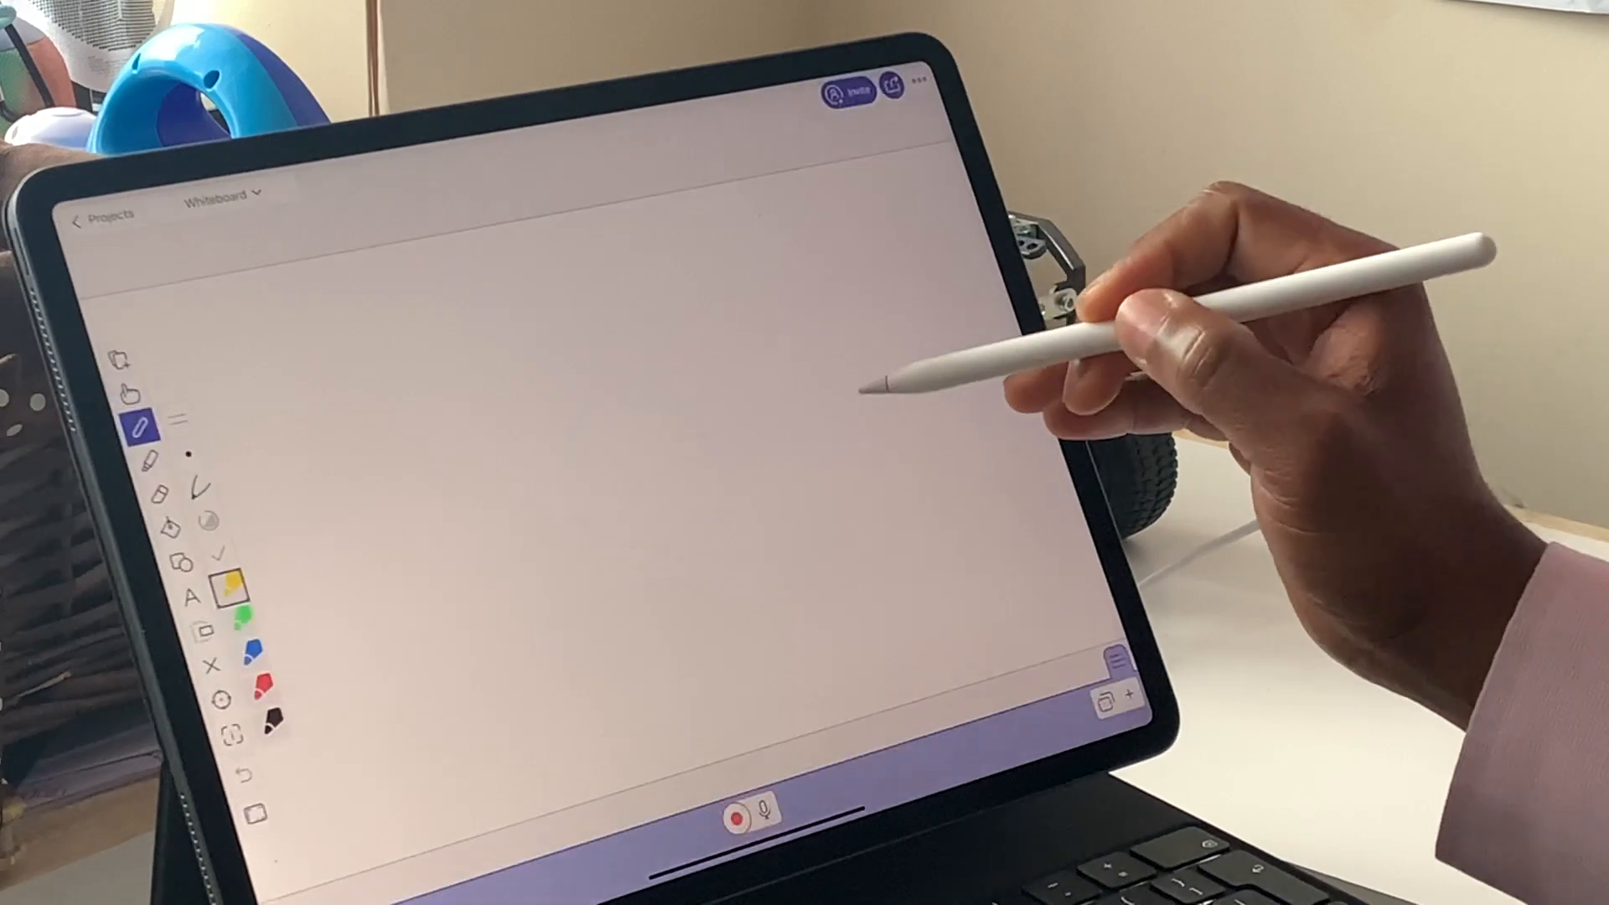
Begin an Invite collaboration session on the blank whiteboard
{"action": "left_click", "coordinate": [849, 90]}
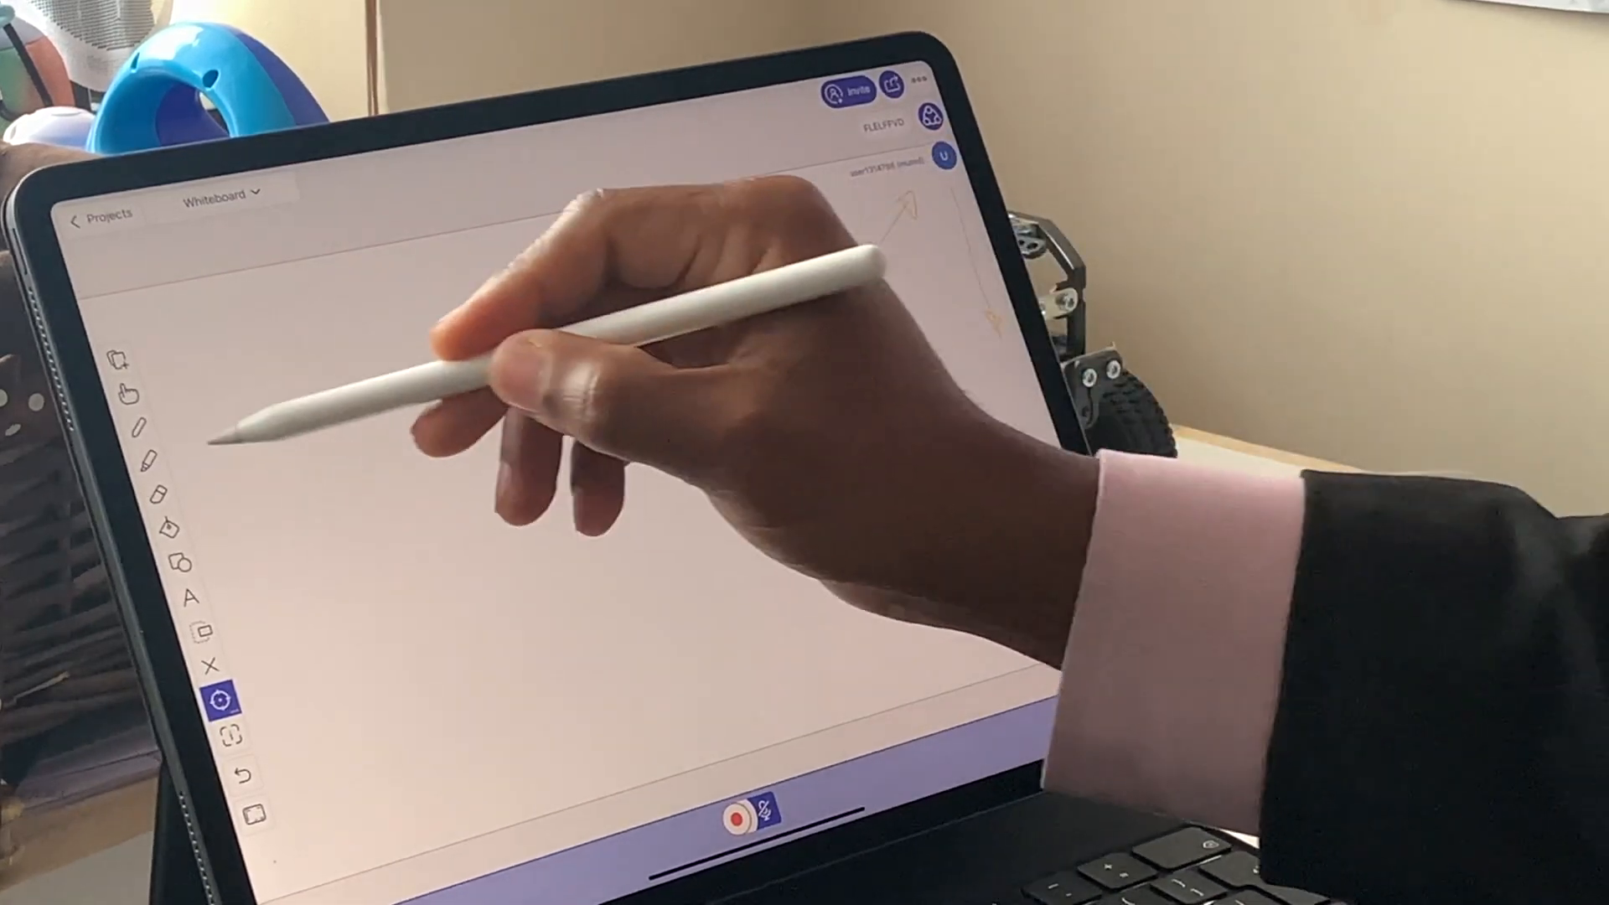
Switch to the green pen and sketch the rectangle on the whiteboard
{"action": "left_click", "coordinate": [151, 426]}
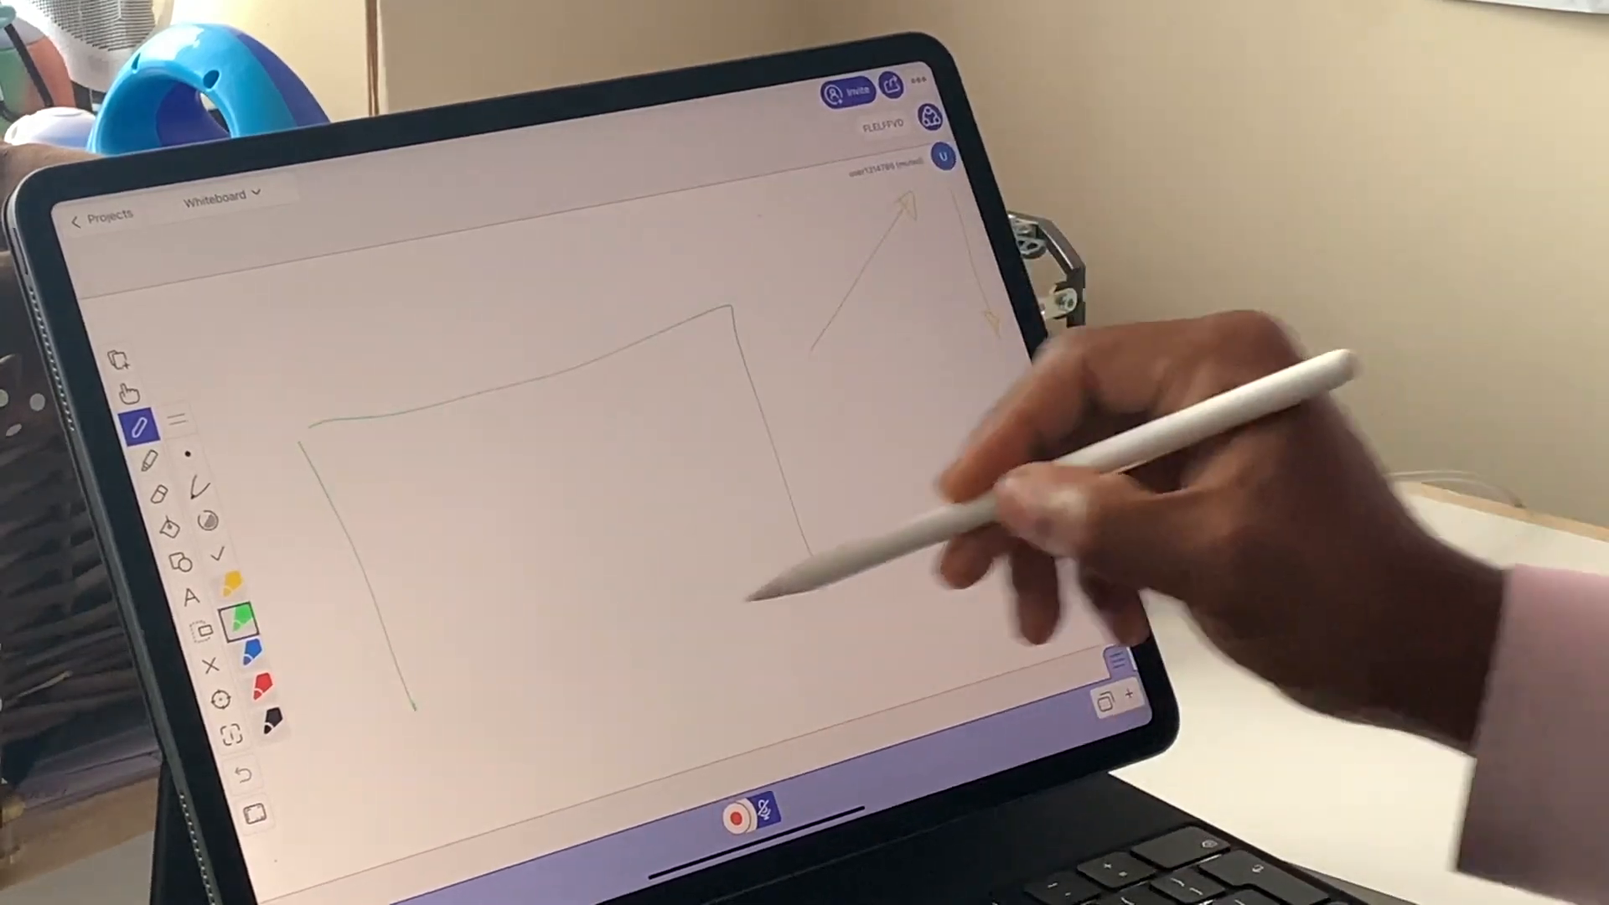
{"action": "left_click", "coordinate": [1125, 697]}
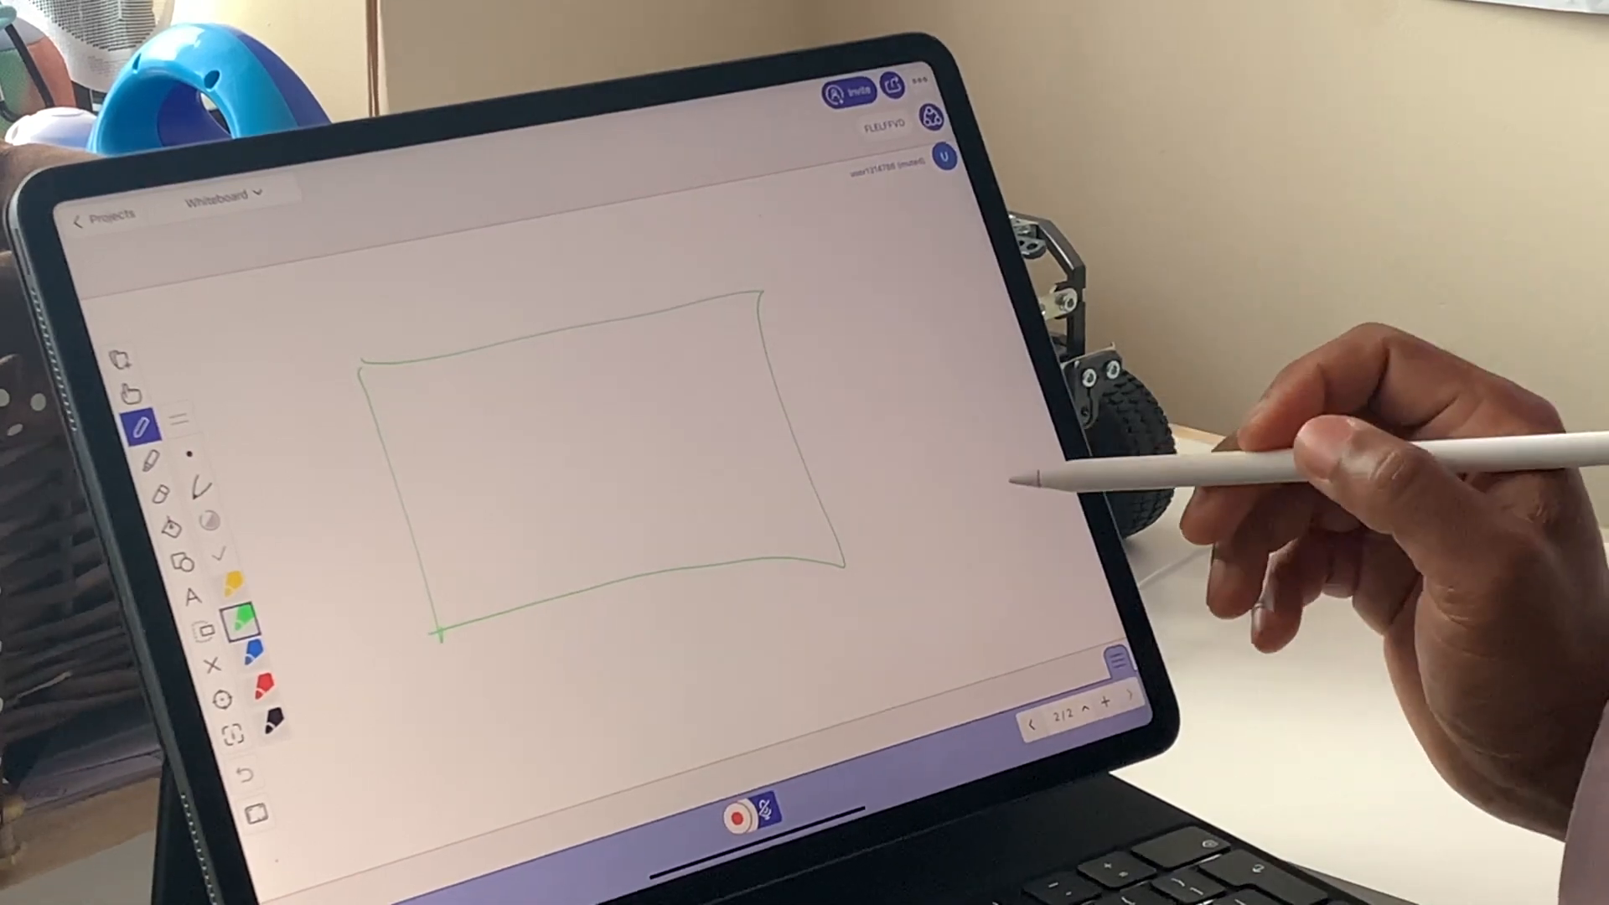
{"action": "mouse_move", "coordinate": [1118, 657]}
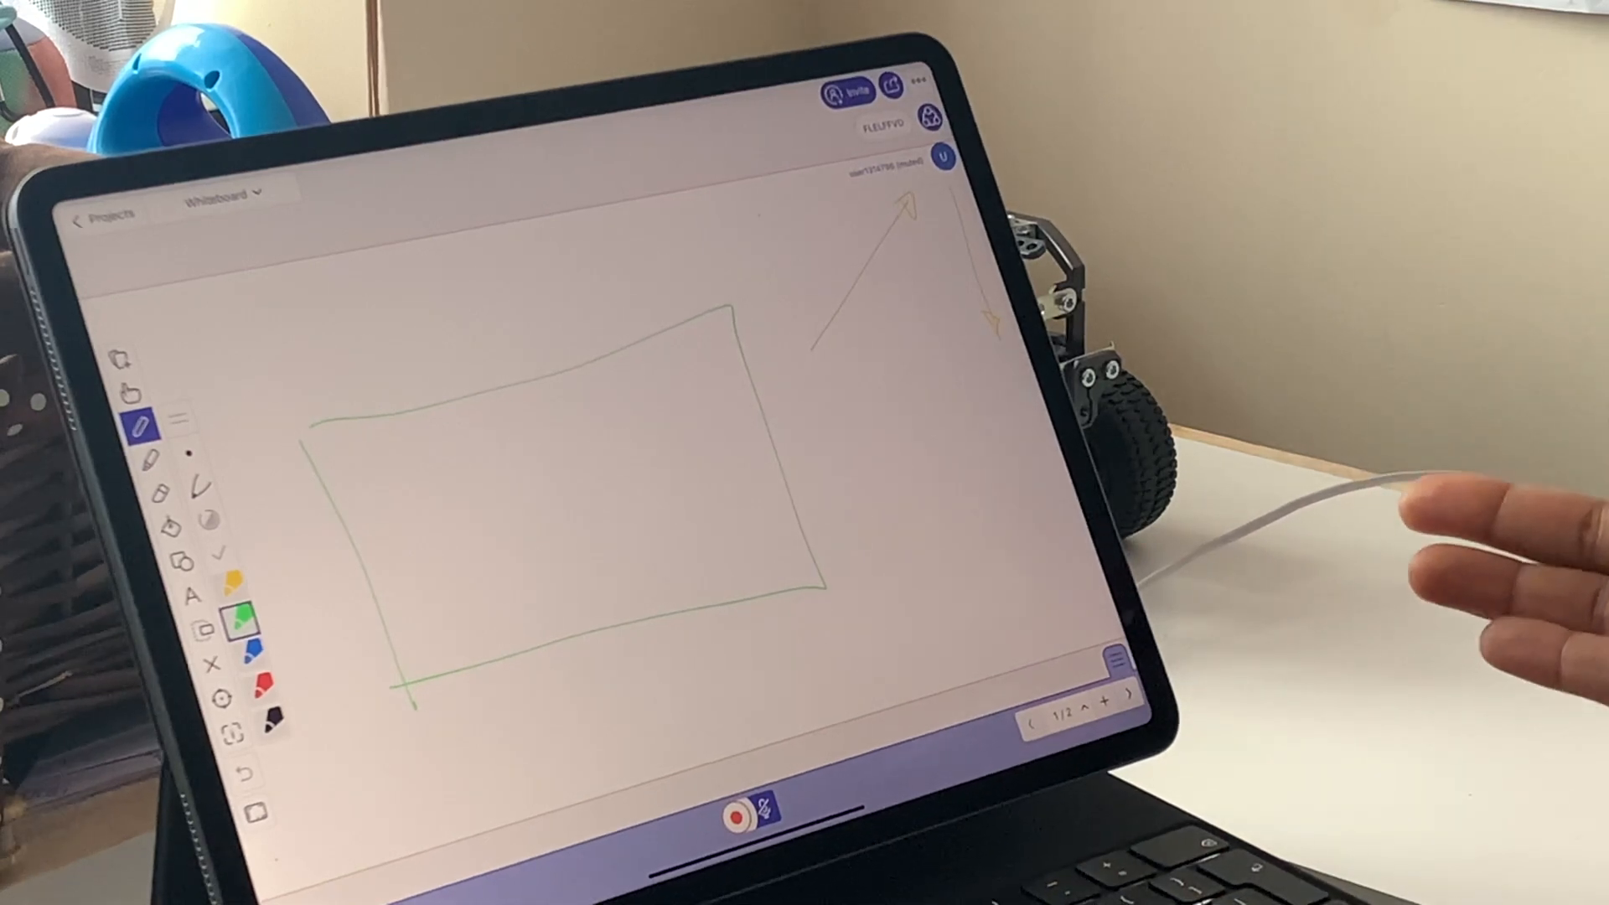
Advance to page 2 of 2 with its green rectangle
{"action": "left_click", "coordinate": [1128, 718]}
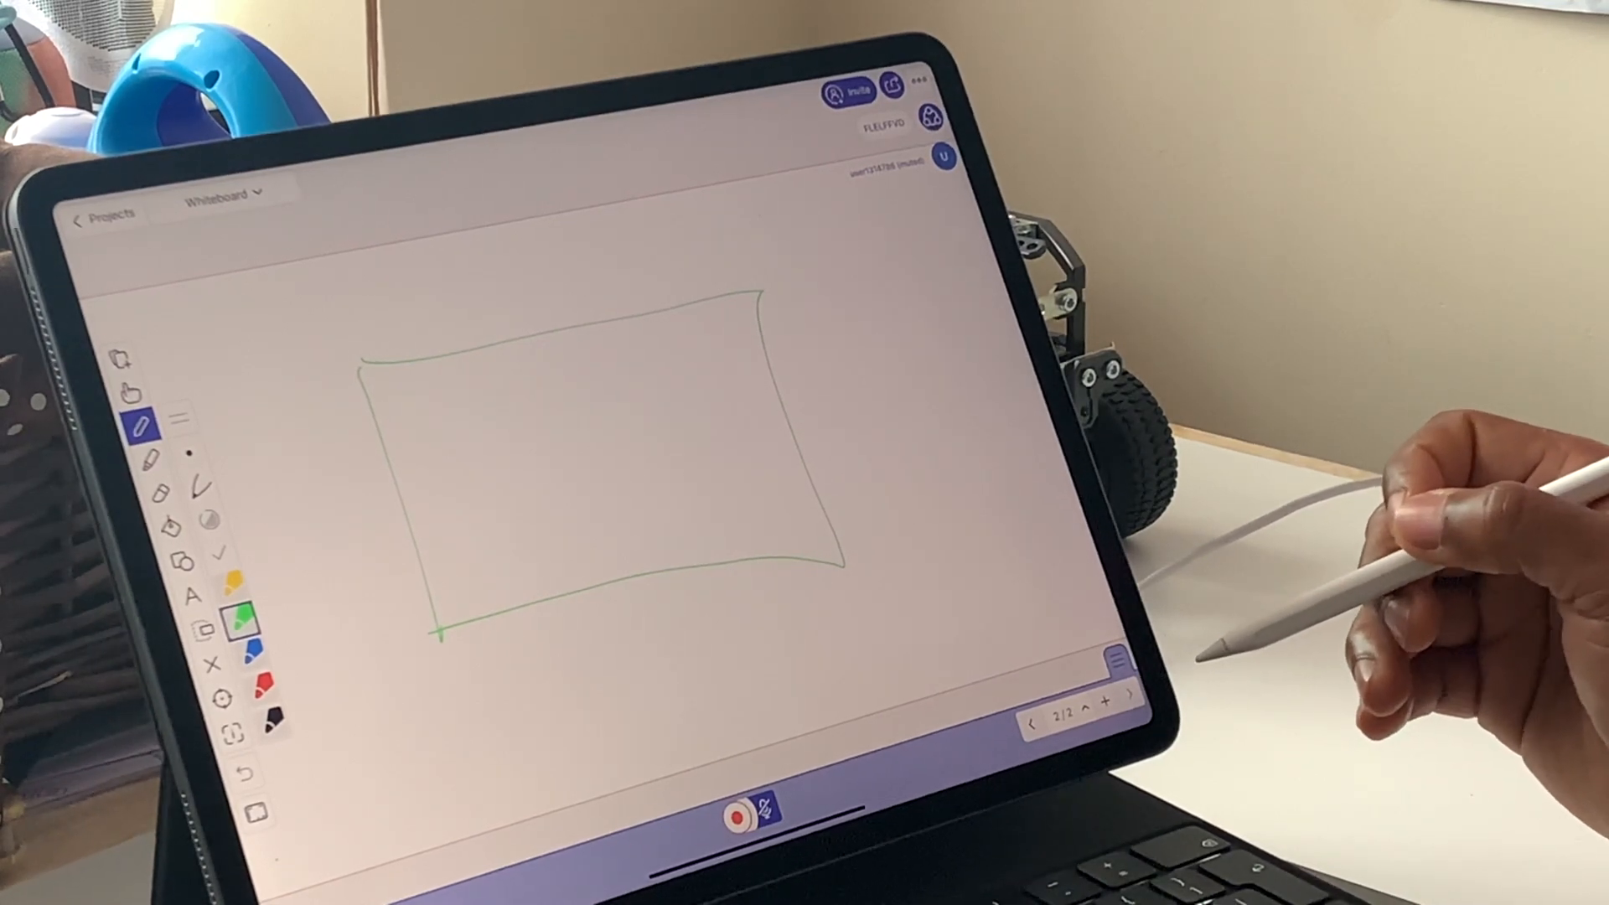
{"action": "mouse_move", "coordinate": [1334, 563]}
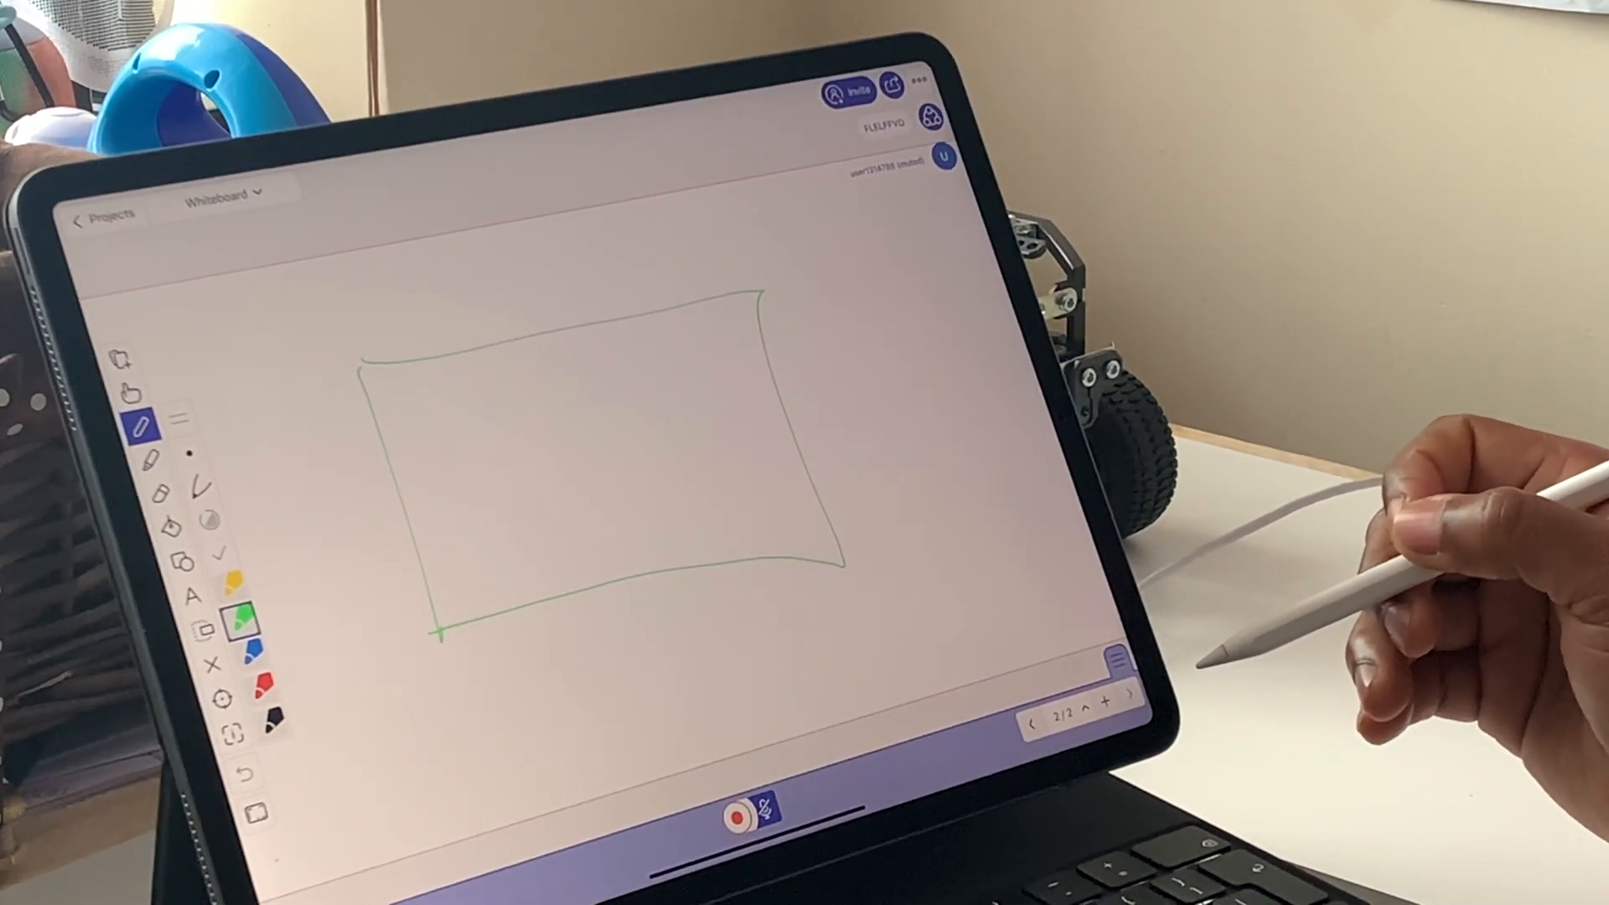